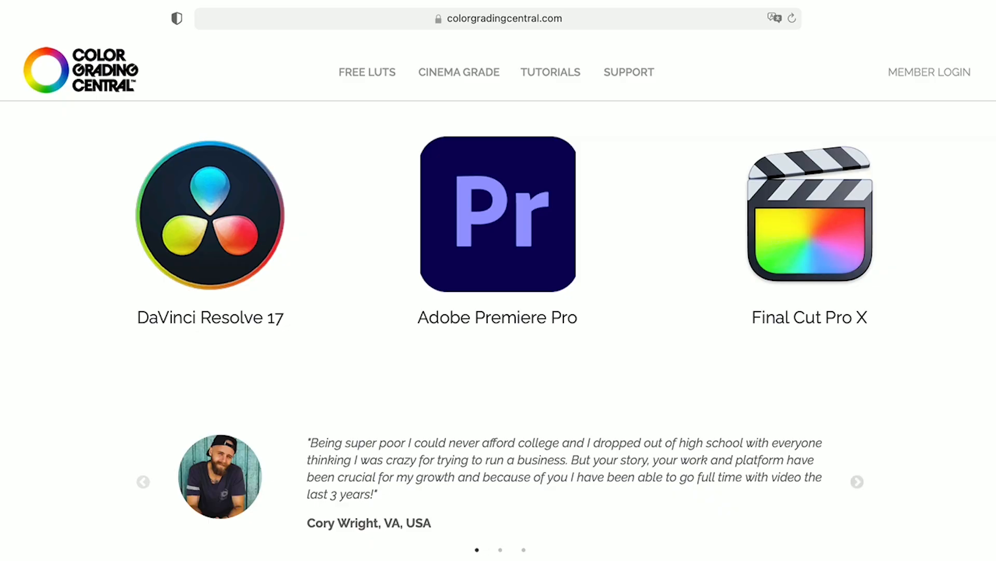
- Switch Final Cut Pro to the Color & Effects workspace with the video scopes beside the viewer
scroll("down", 3)
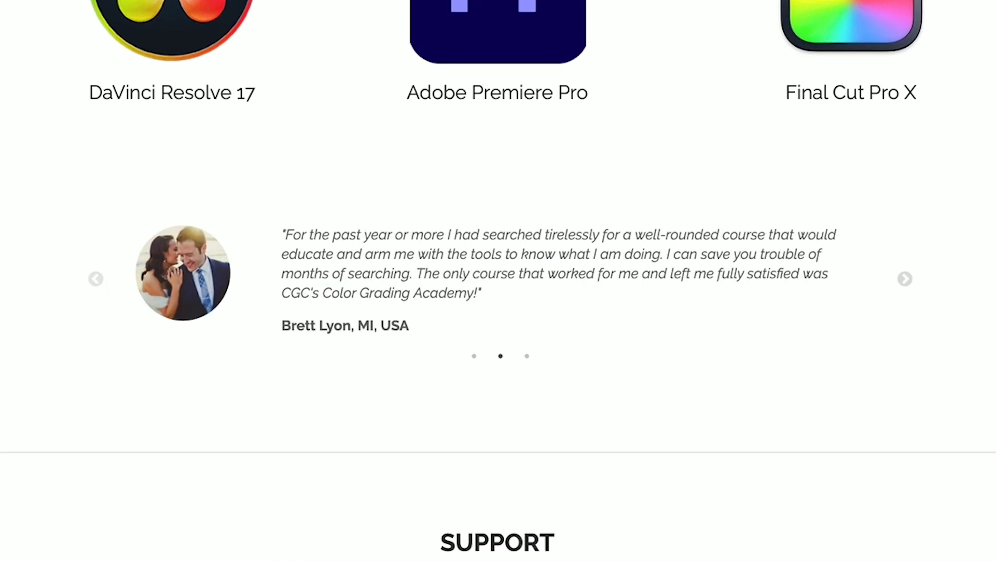
left_click(905, 278)
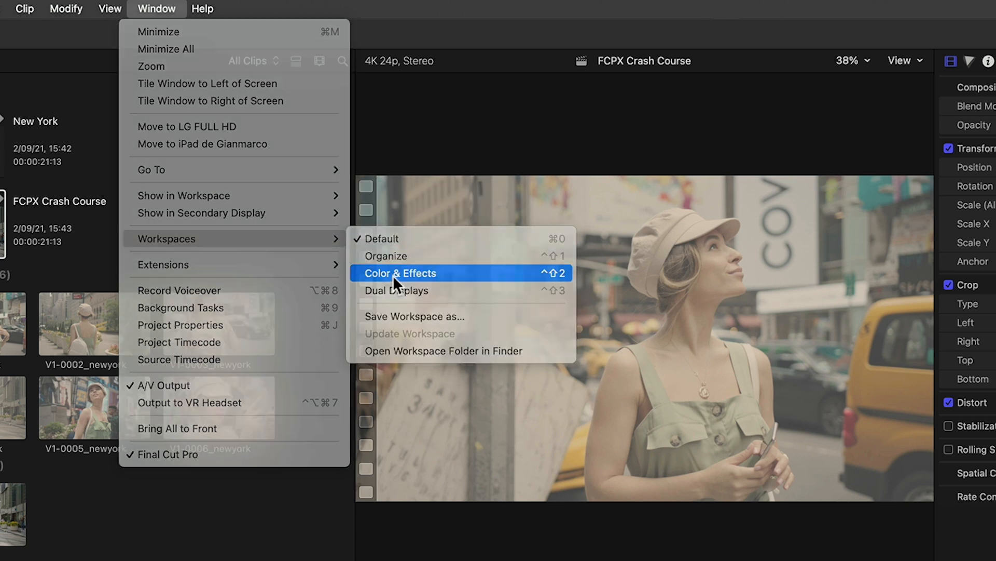
left_click(401, 273)
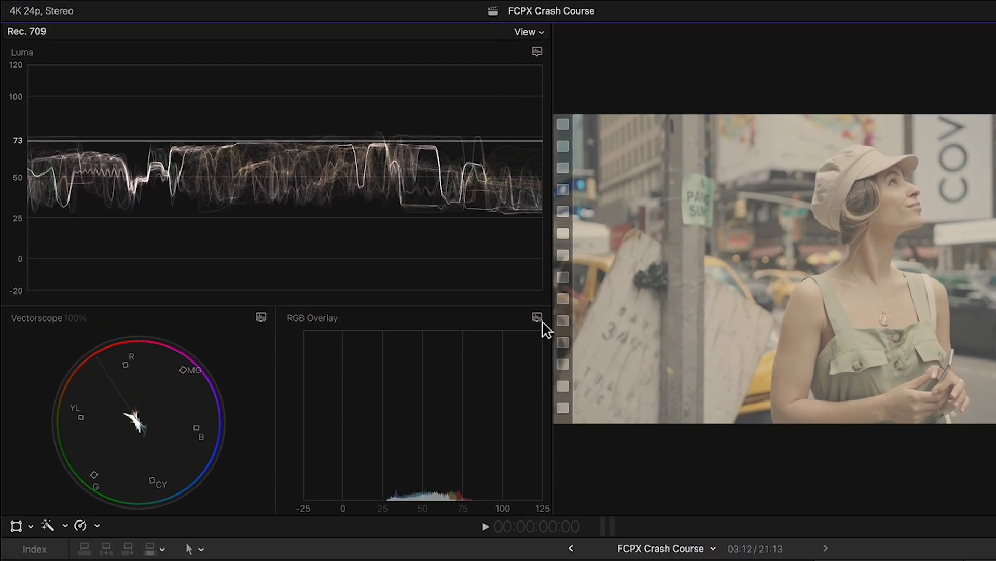
- Set the third scope's channels to RGB Overlay so red, green and blue waveforms share one graph
left_click(537, 316)
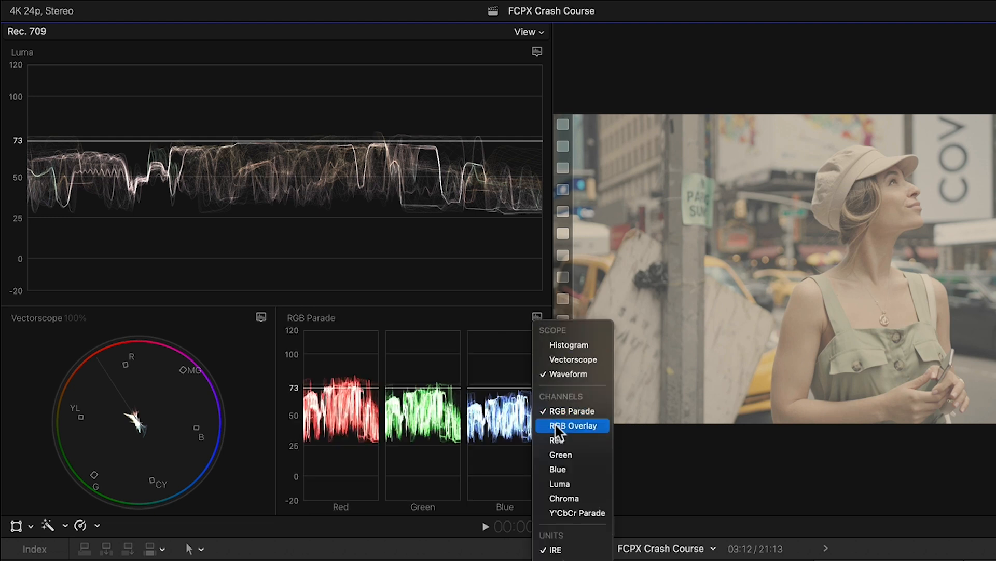
left_click(571, 426)
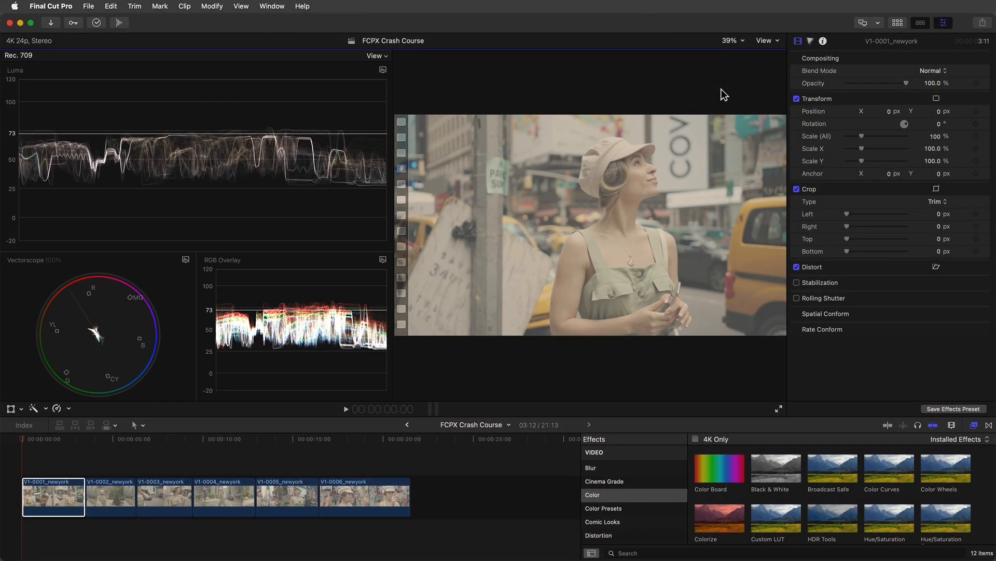
- Add a Color Wheels correction to clip V1-0001_newyork from the Color inspector
left_click(53, 497)
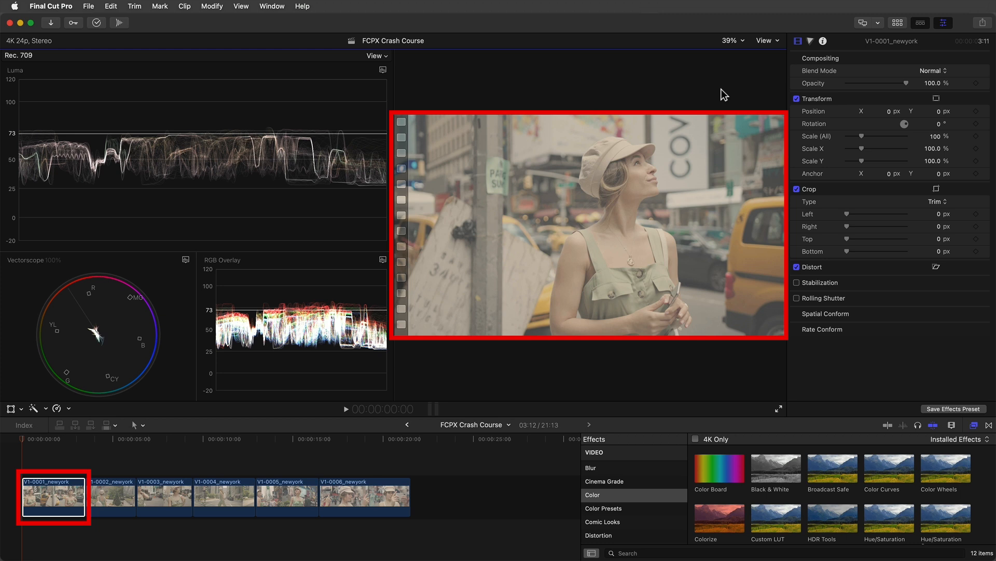
mouse_move(814, 47)
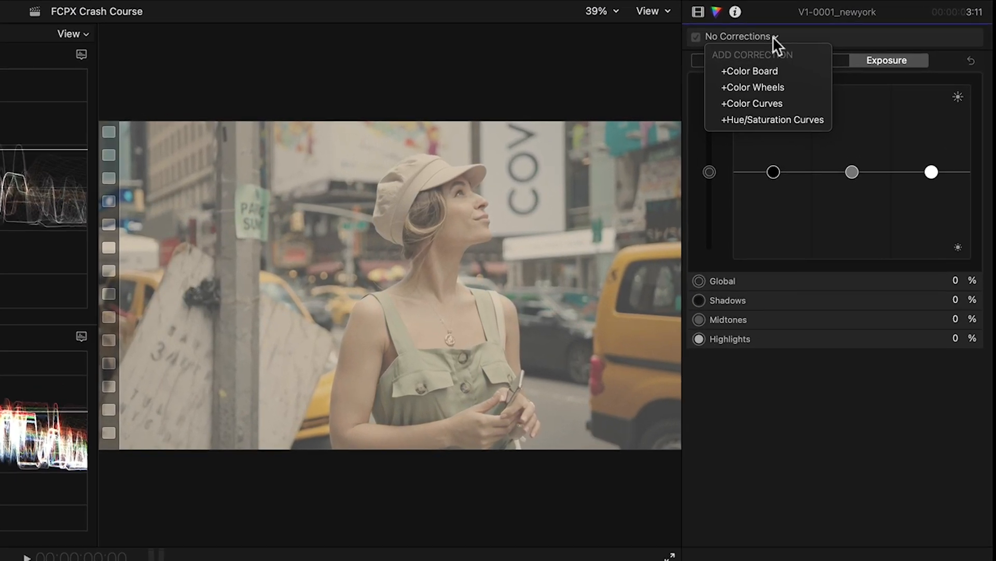
left_click(752, 87)
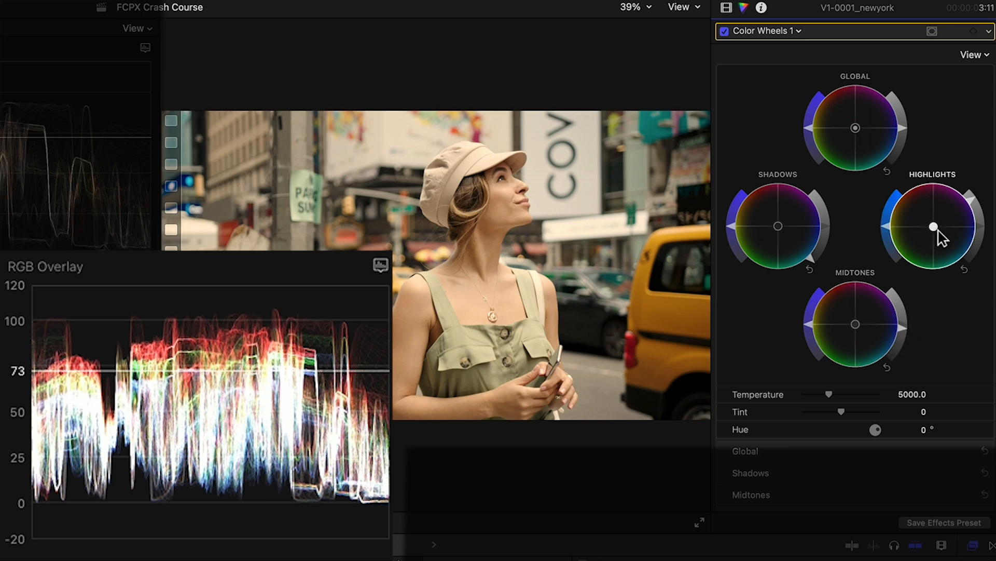
- Shift the Highlights wheel colour on the first clip and toggle Color Wheels 1 to compare before/after
left_click_drag(933, 227, 936, 232)
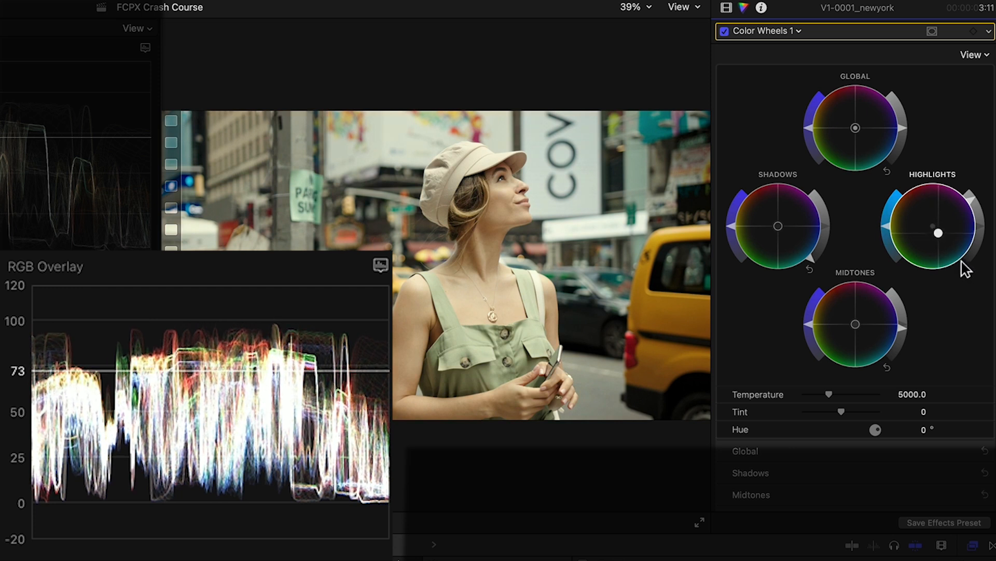
left_click_drag(939, 233, 942, 231)
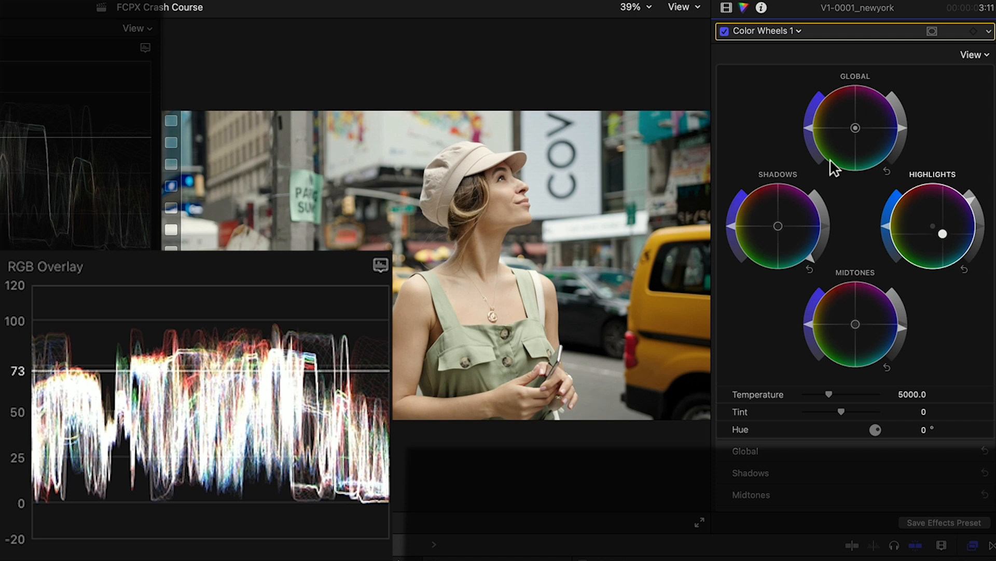
mouse_move(811, 137)
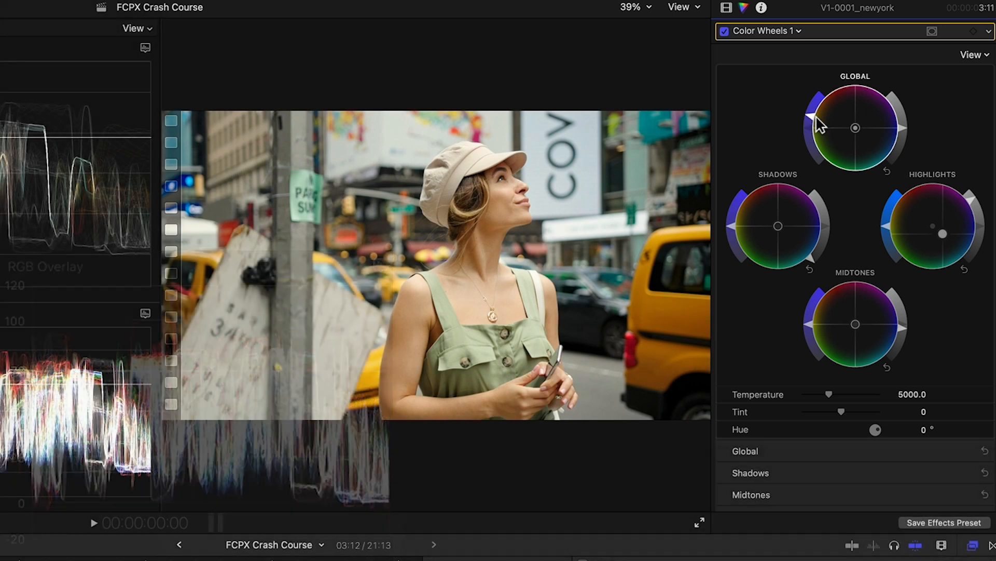
left_click(723, 30)
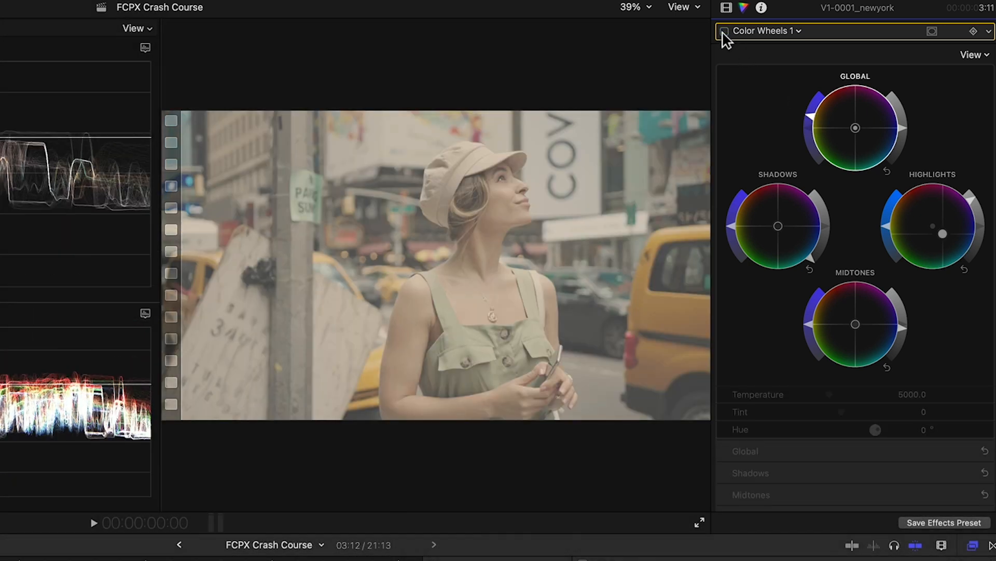
left_click(722, 31)
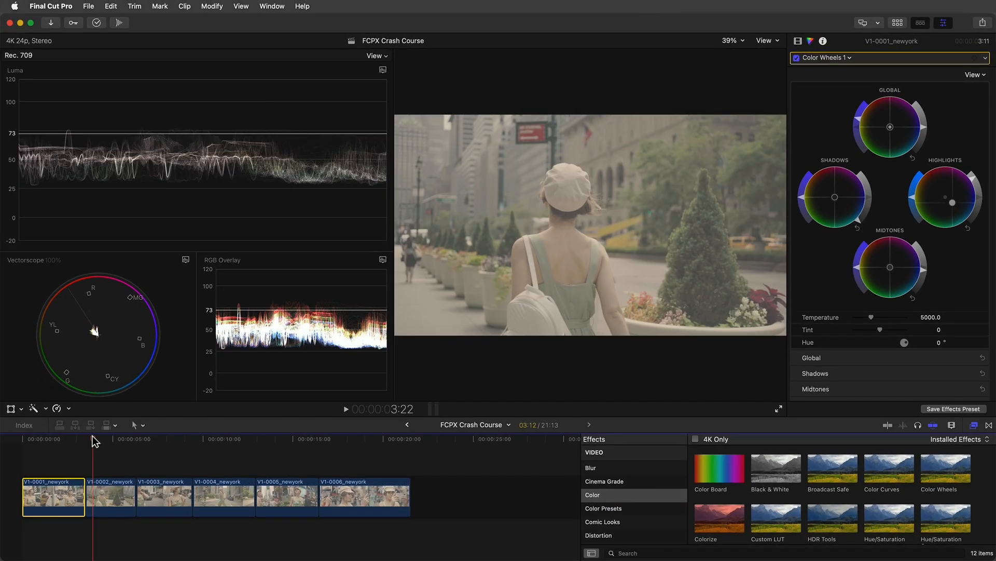
- Give V1-0002_newyork its own Color Wheels correction and shift its highlight colour
left_click(109, 496)
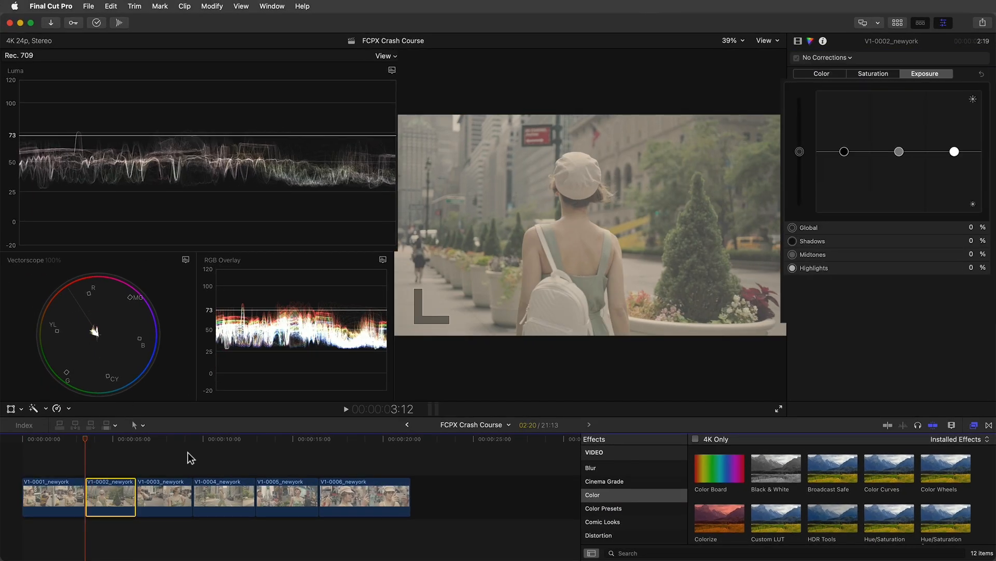
left_click(825, 57)
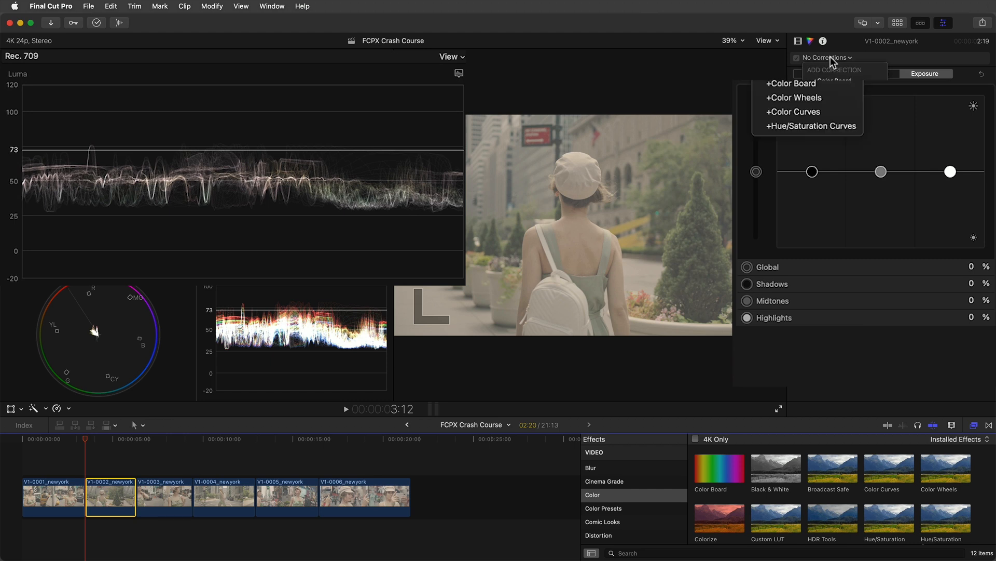
left_click(793, 98)
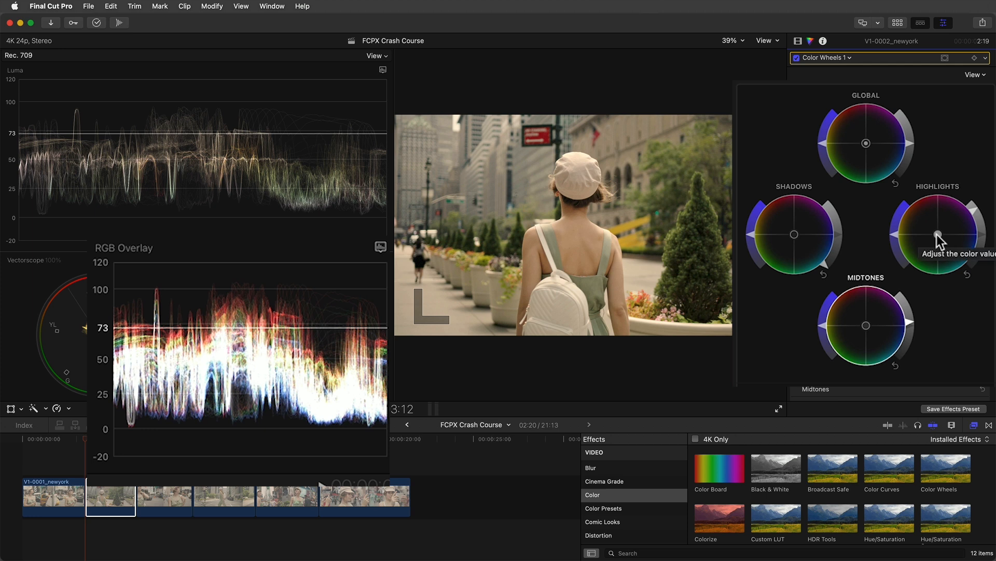
left_click_drag(939, 231, 945, 240)
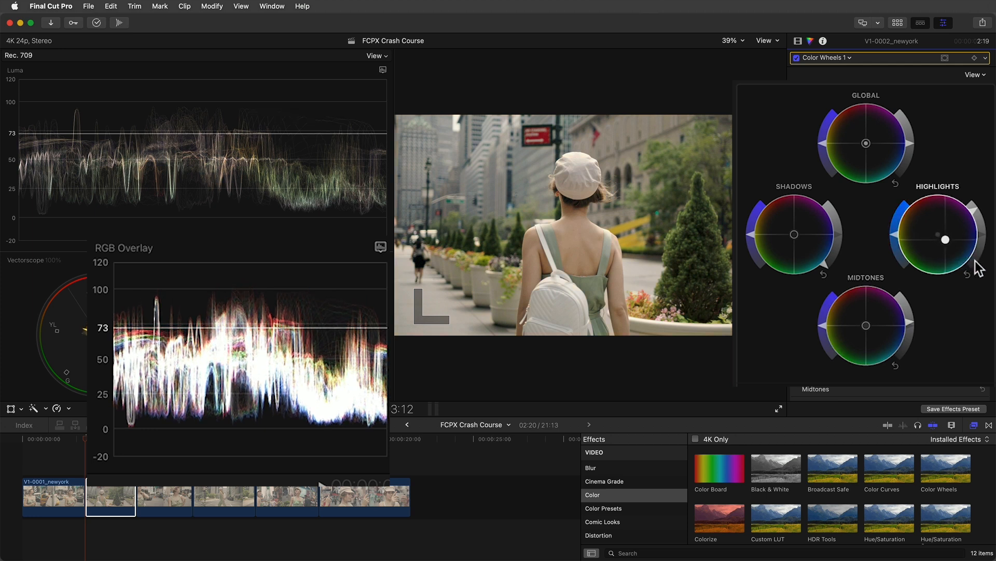
left_click_drag(944, 240, 938, 233)
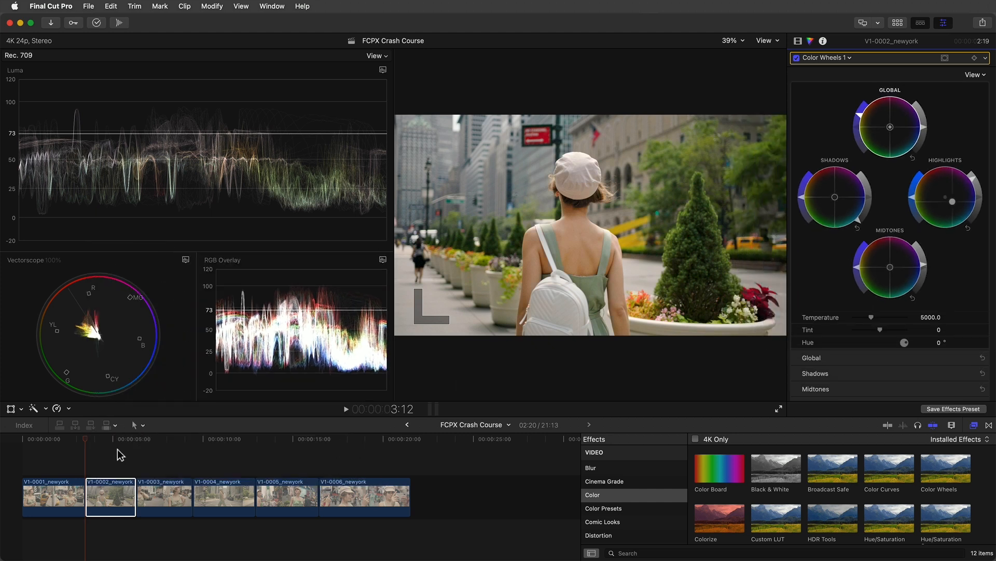
left_click(138, 438)
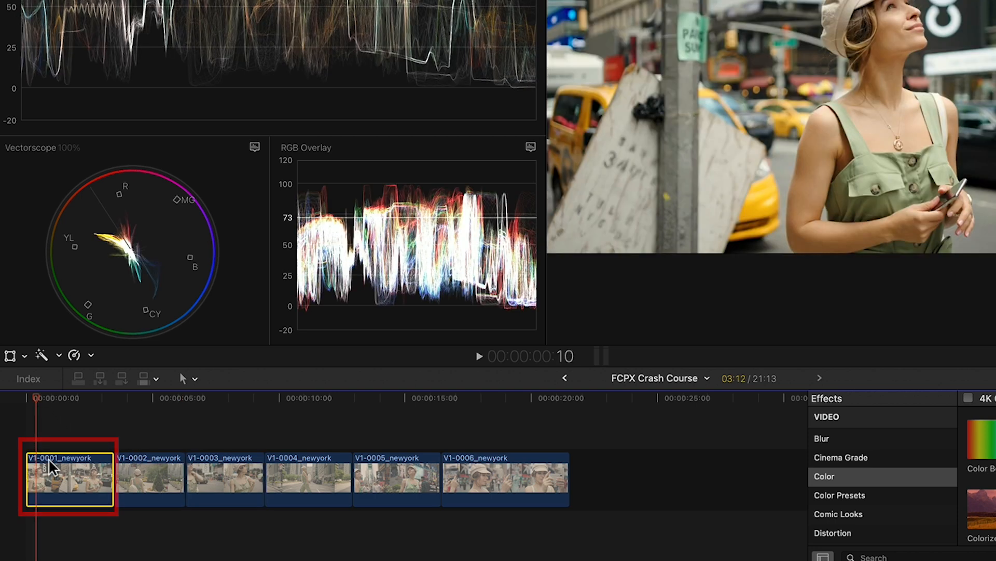
- Paste the first clip's Color Wheels 1 grade onto V1-0003_newyork via Paste Attributes, then show the Comparison Viewer
key("cmd+c")
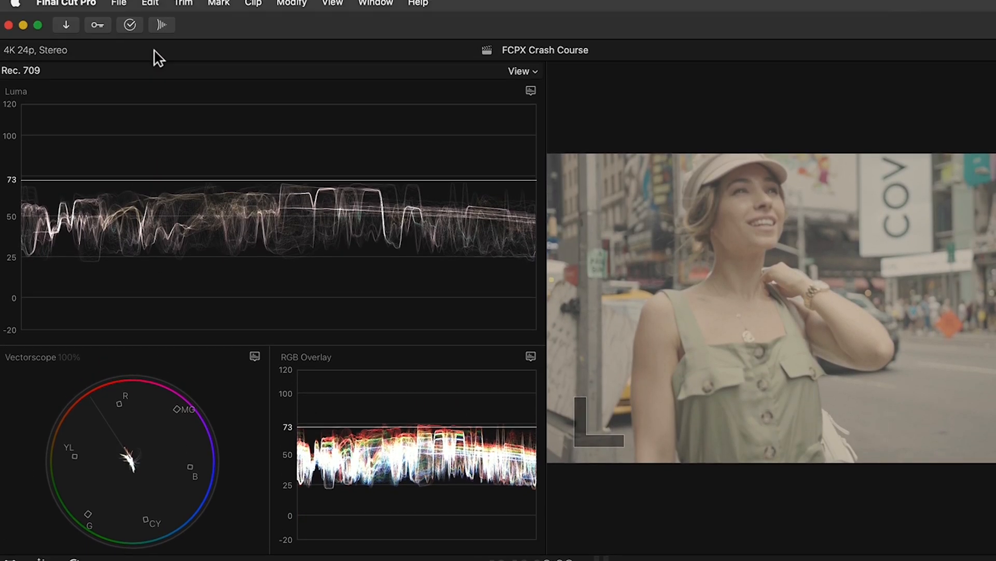
left_click(150, 5)
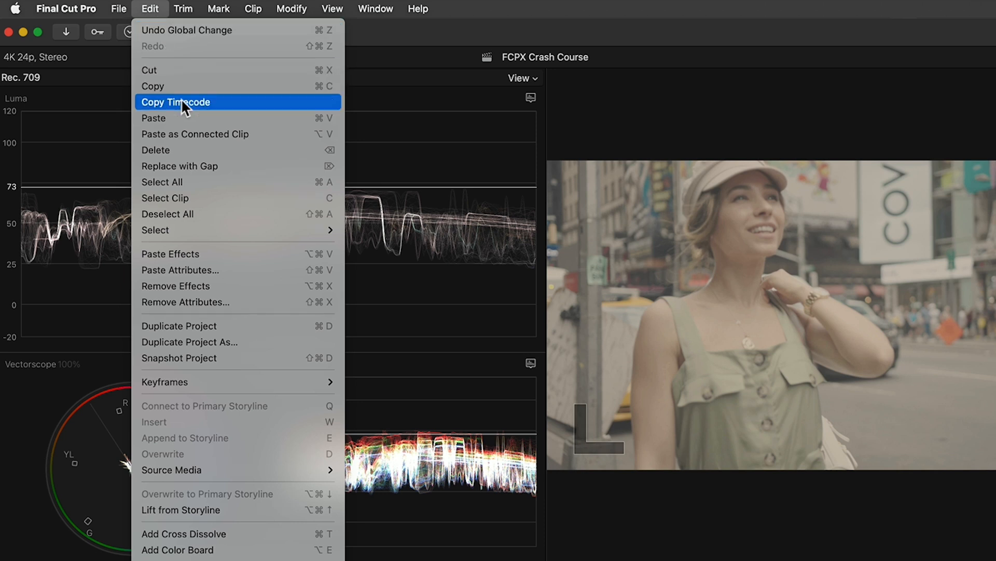
left_click(179, 270)
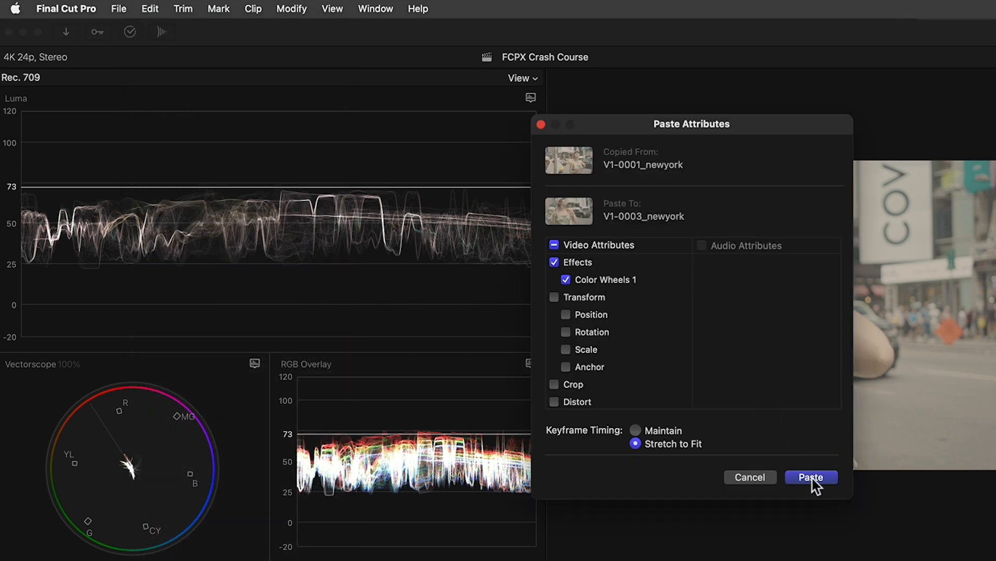
left_click(810, 476)
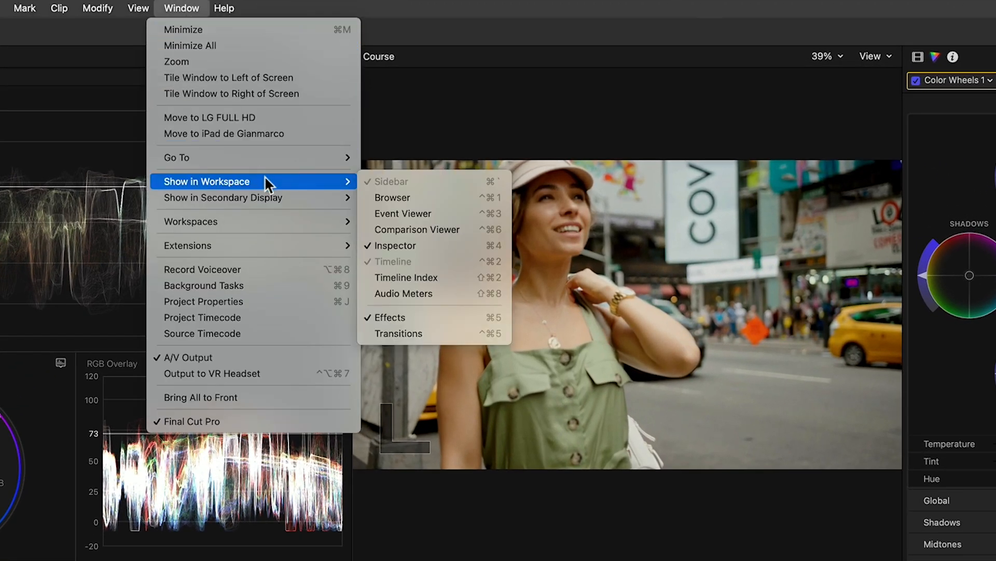
mouse_move(418, 229)
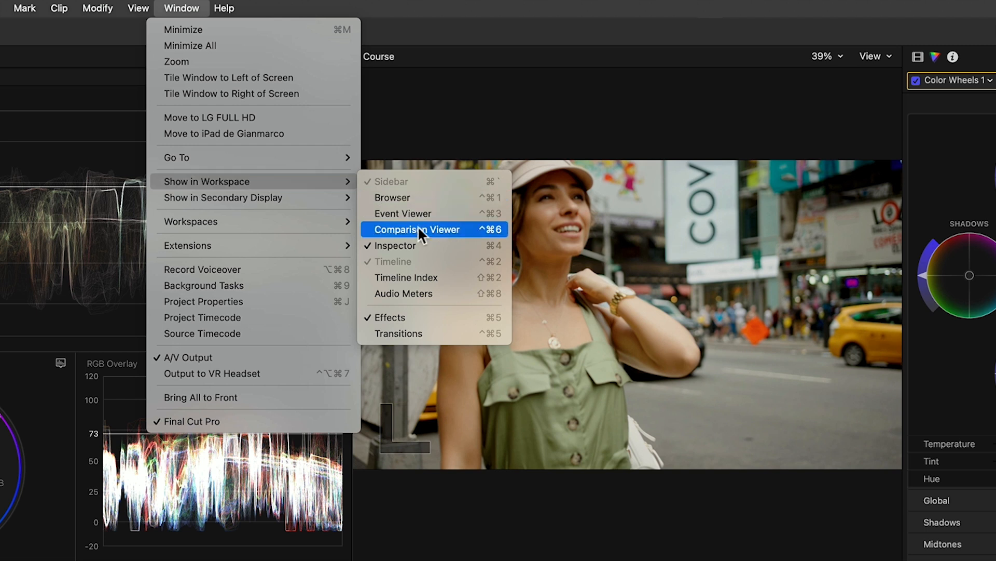
left_click(418, 229)
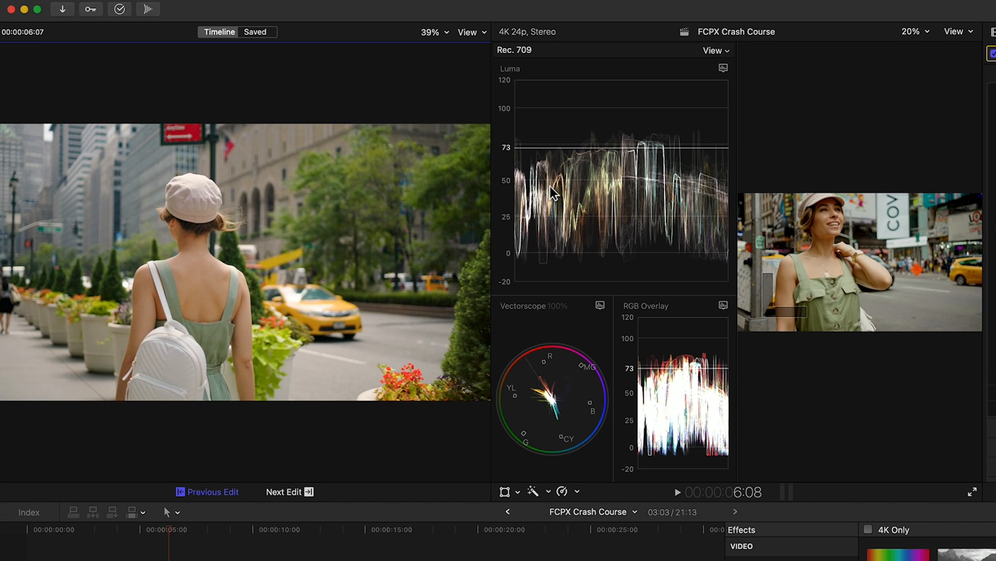
mouse_move(567, 168)
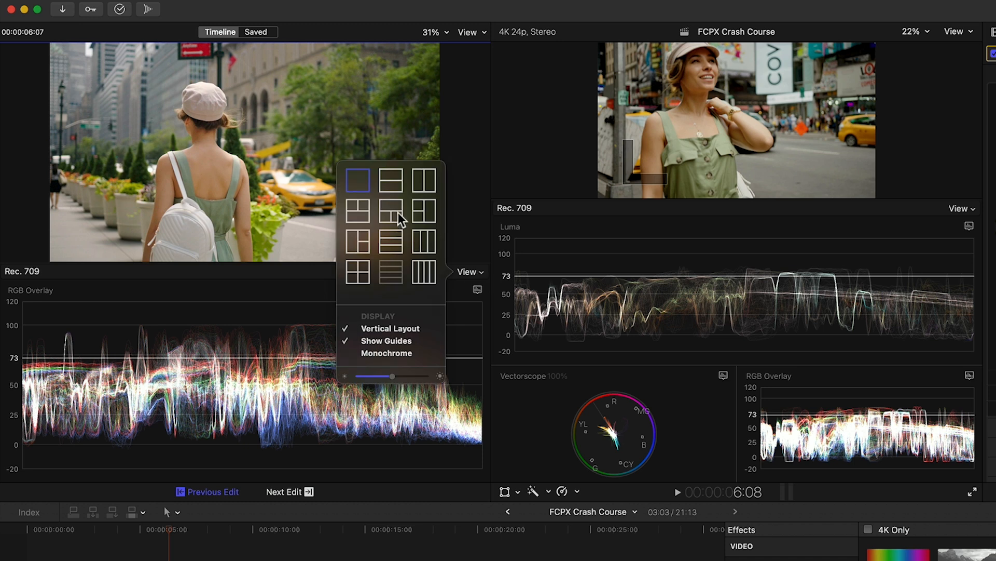
- Compare against the Previous Edit frame and save a still into the comparison Frame Browser
left_click(389, 211)
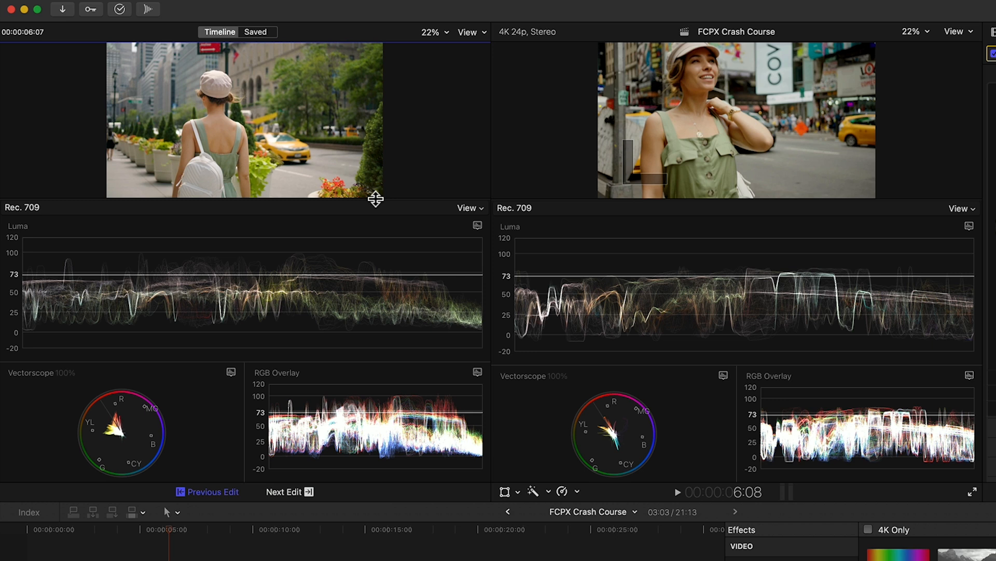
mouse_move(220, 56)
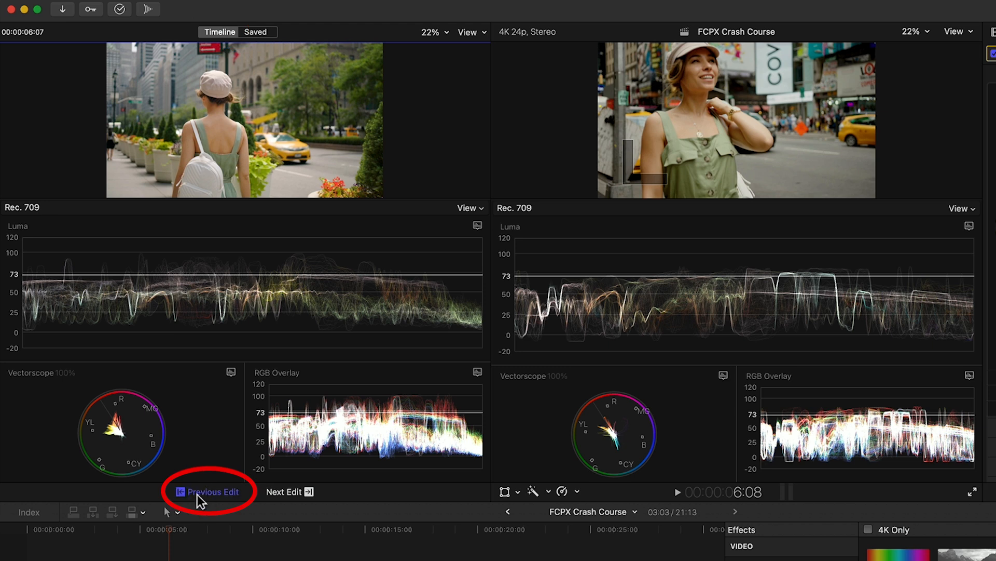
left_click(289, 491)
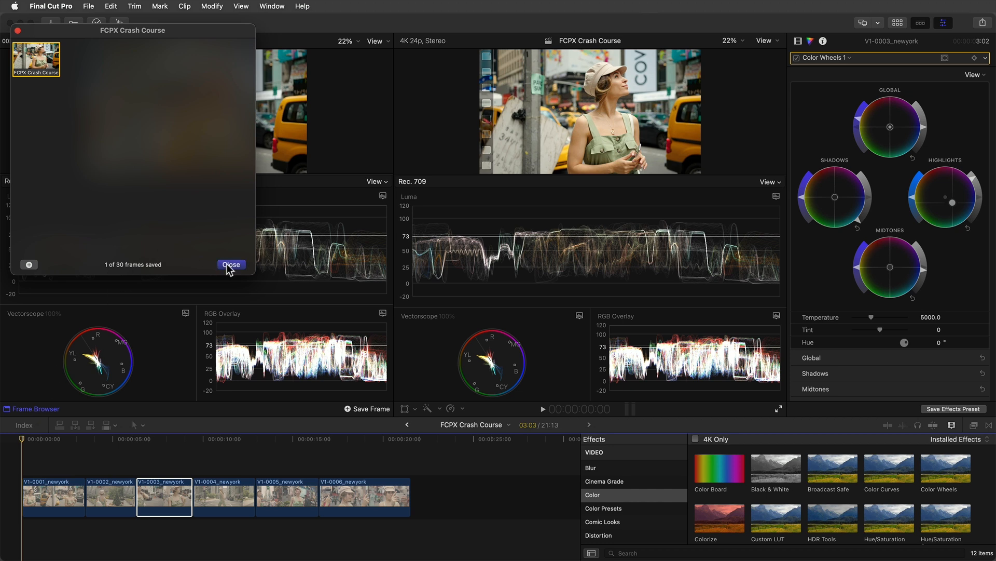
- Close the Frame Browser, shift the Highlights puck tint, and hide the Comparison Viewer from the workspace
left_click(230, 265)
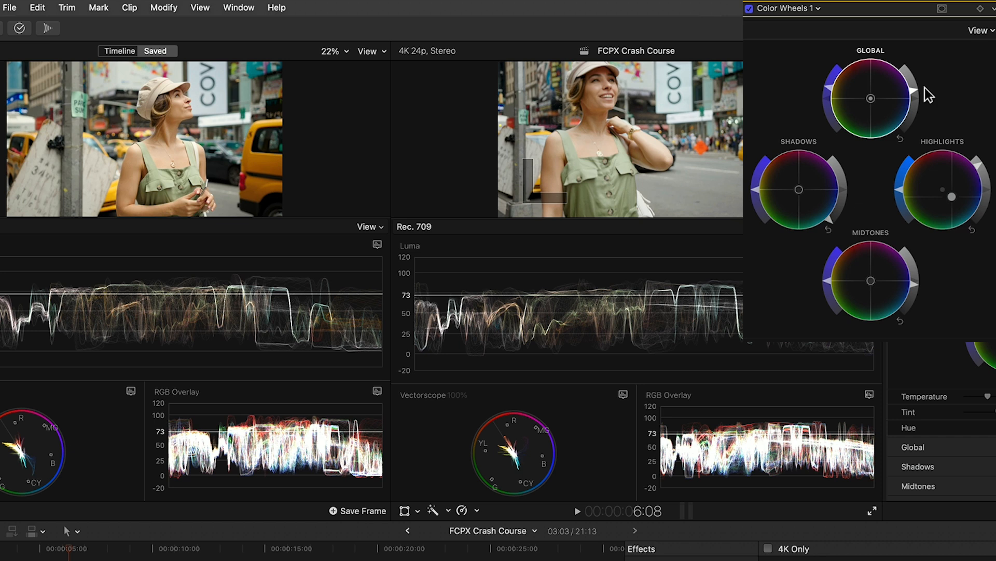
mouse_move(952, 188)
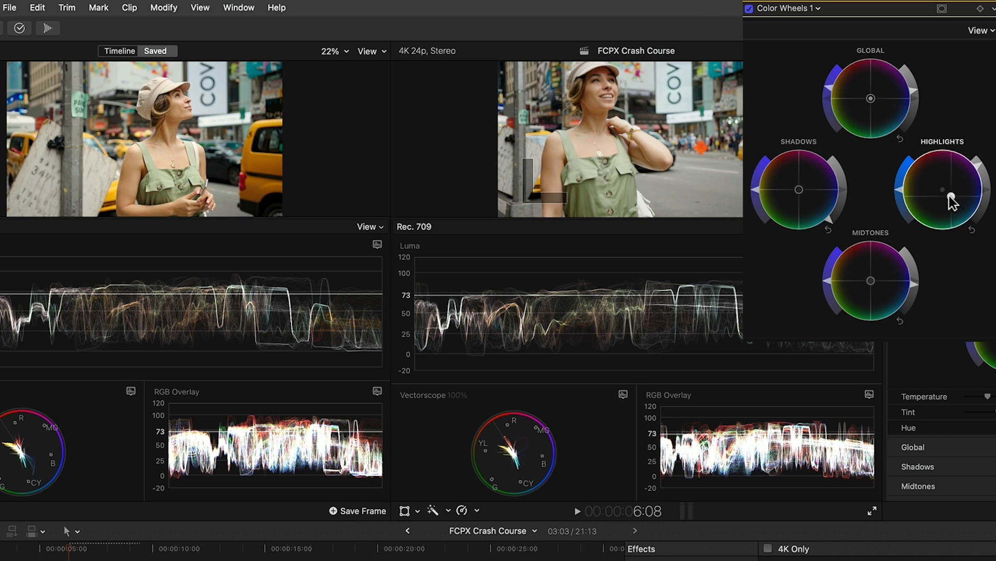
left_click_drag(950, 197, 944, 194)
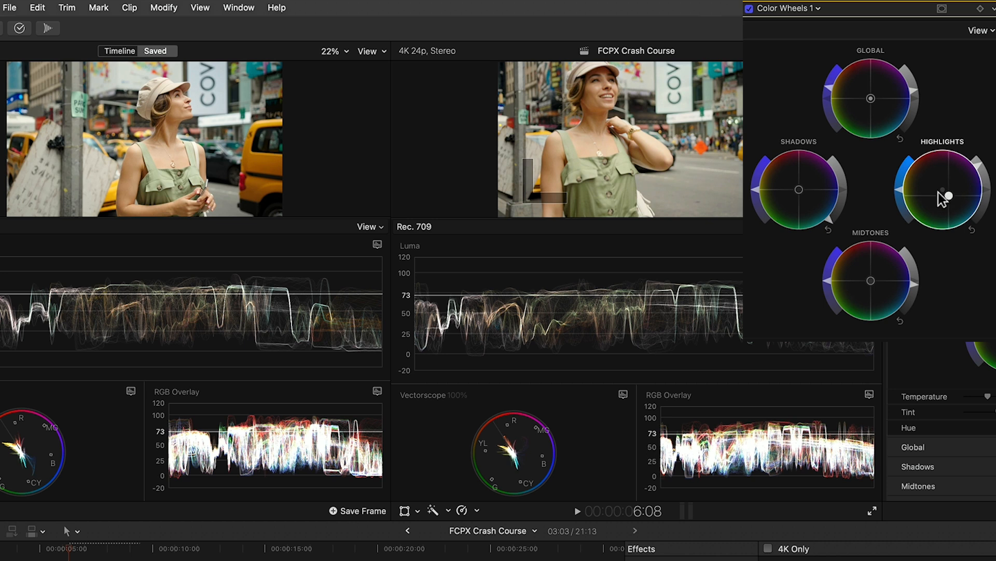
left_click(273, 8)
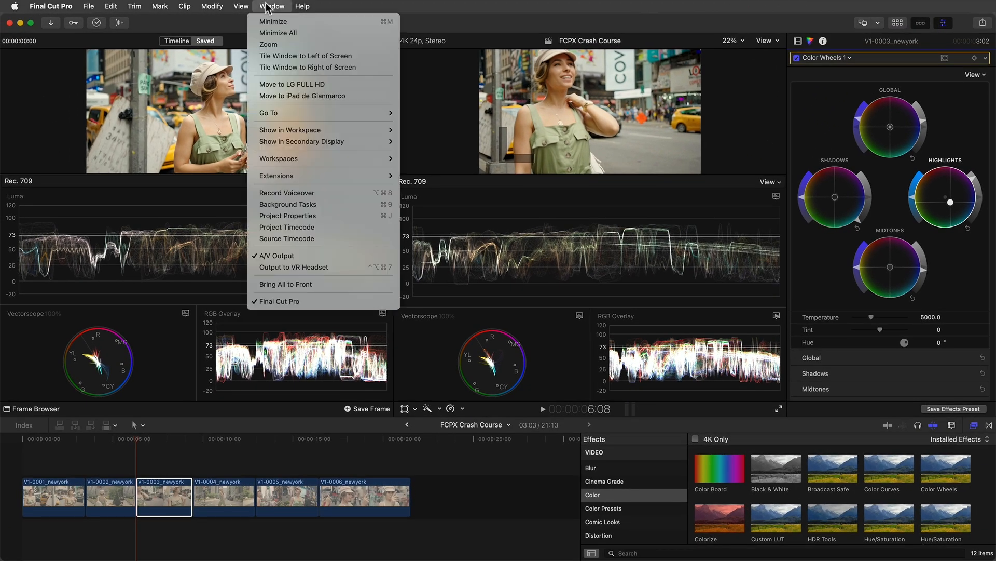
left_click(271, 7)
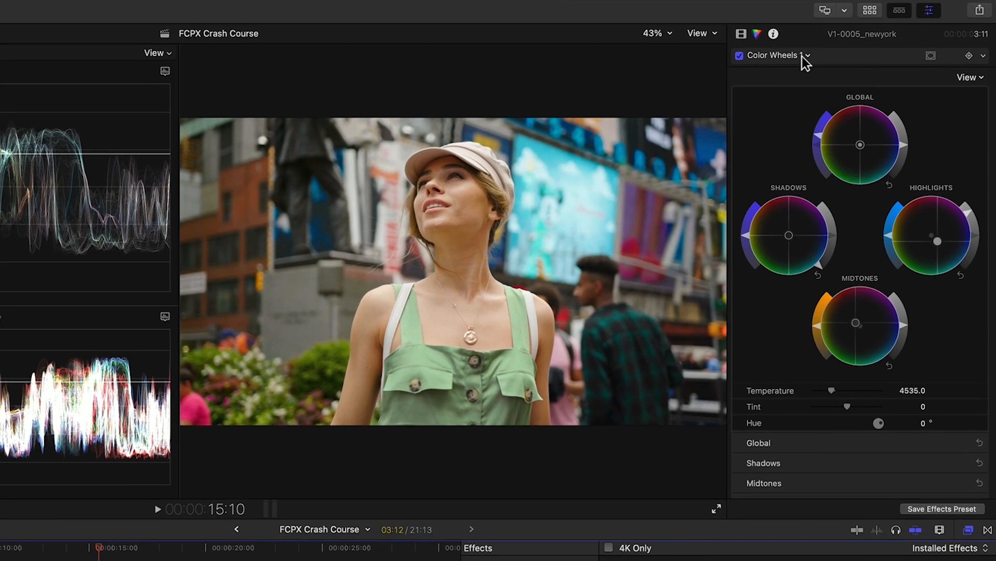
- Show the list of further corrections that can be added to V1-0005_newyork
left_click(807, 56)
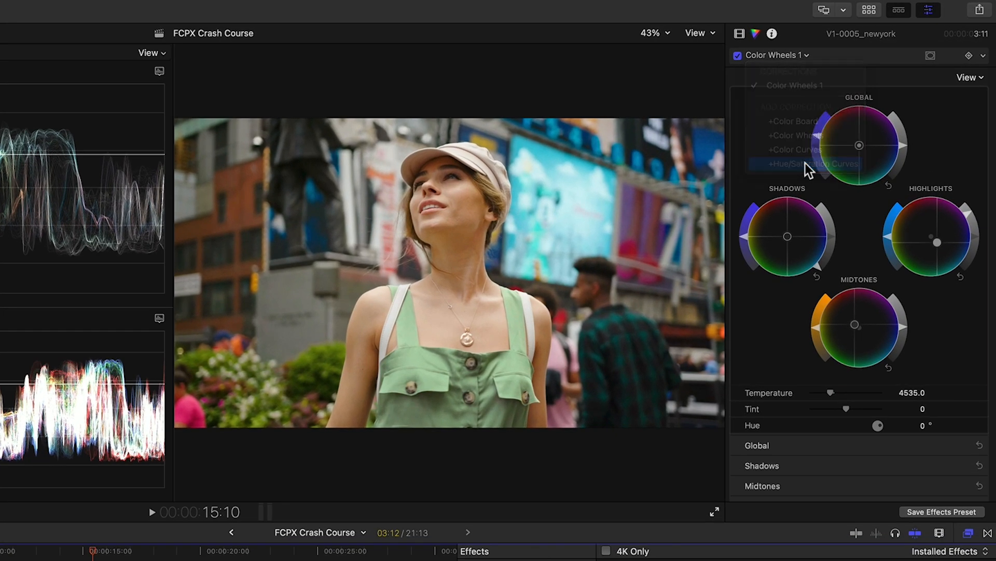
- Add Hue/Saturation Curves: bend HUE vs HUE up for one band, lower its HUE vs SAT, and set two HUE vs LUMA points
left_click(816, 163)
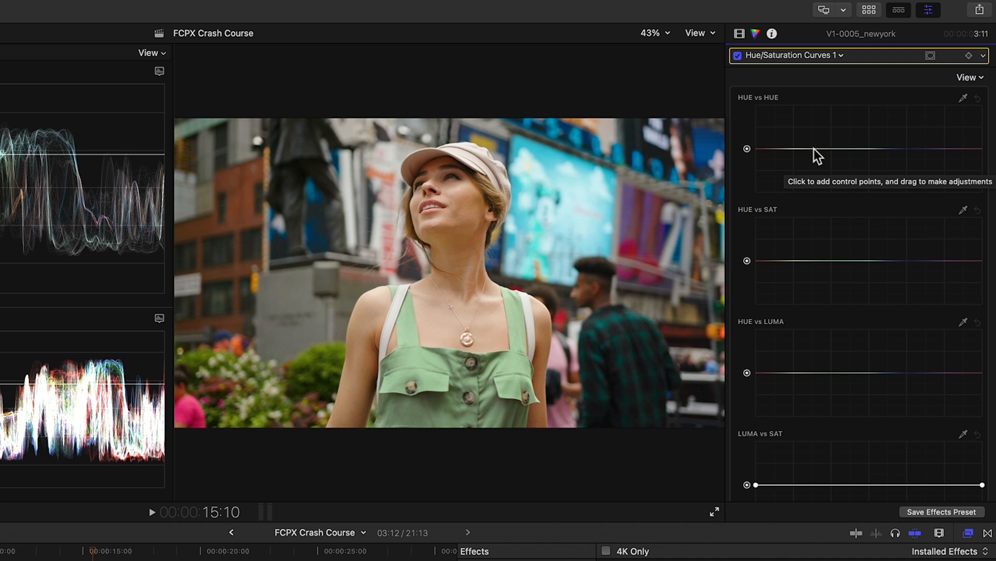
left_click(809, 149)
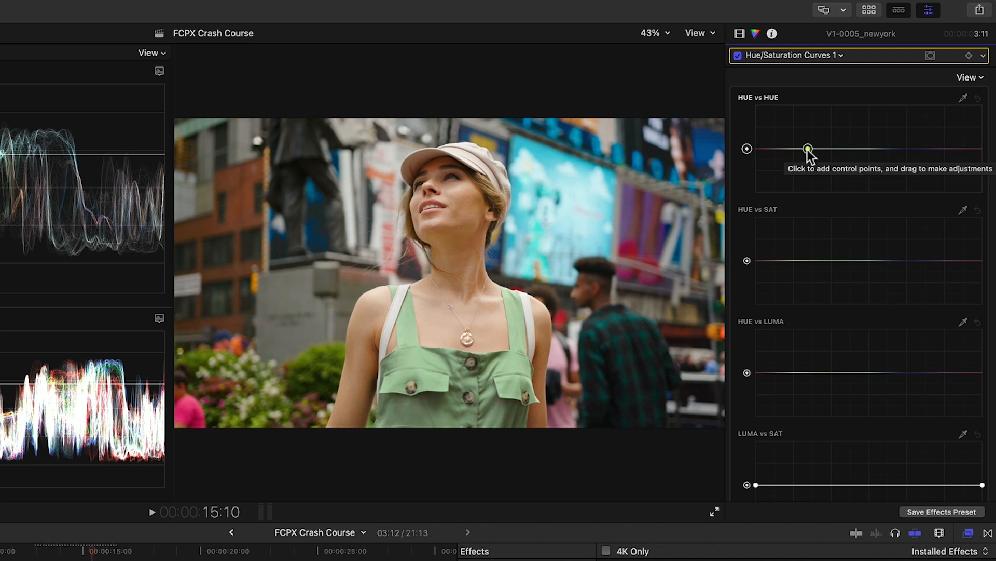
mouse_move(854, 157)
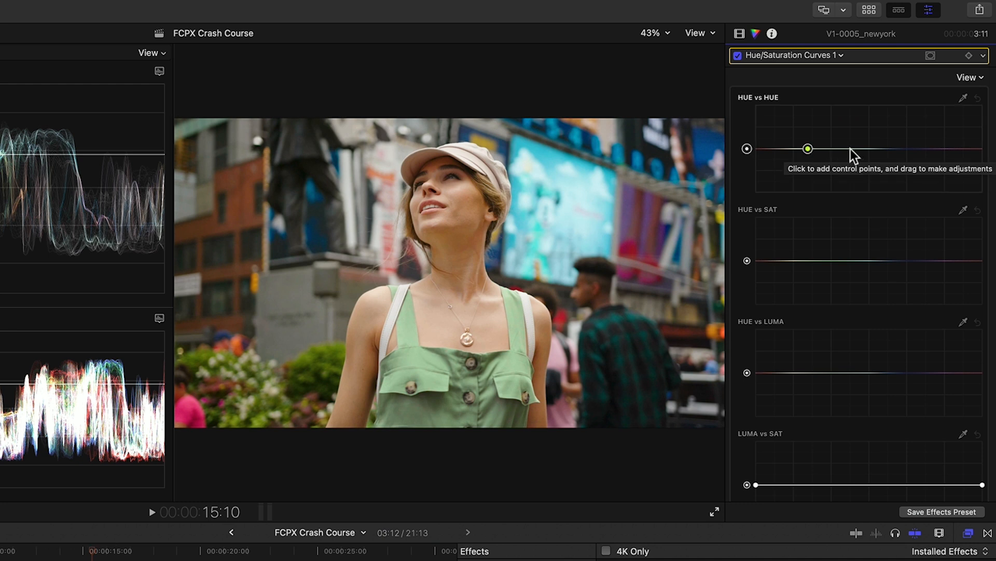
left_click_drag(809, 148, 826, 134)
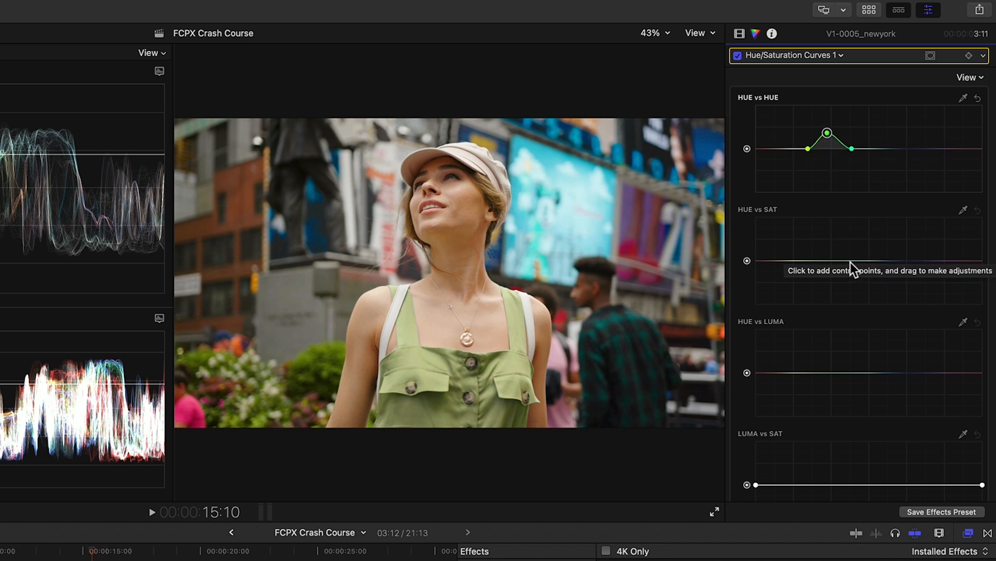
left_click(808, 261)
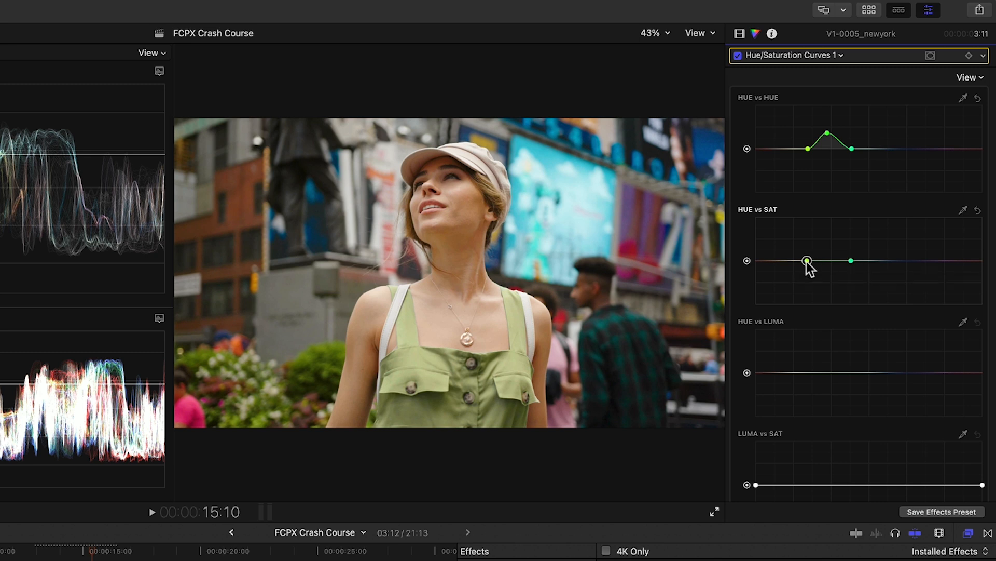
left_click_drag(807, 261, 829, 278)
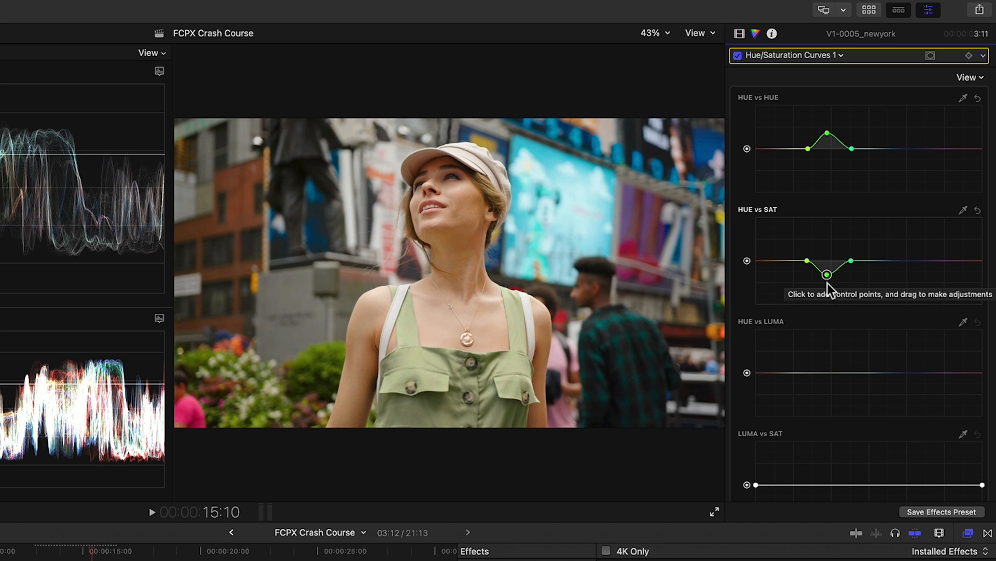
mouse_move(811, 375)
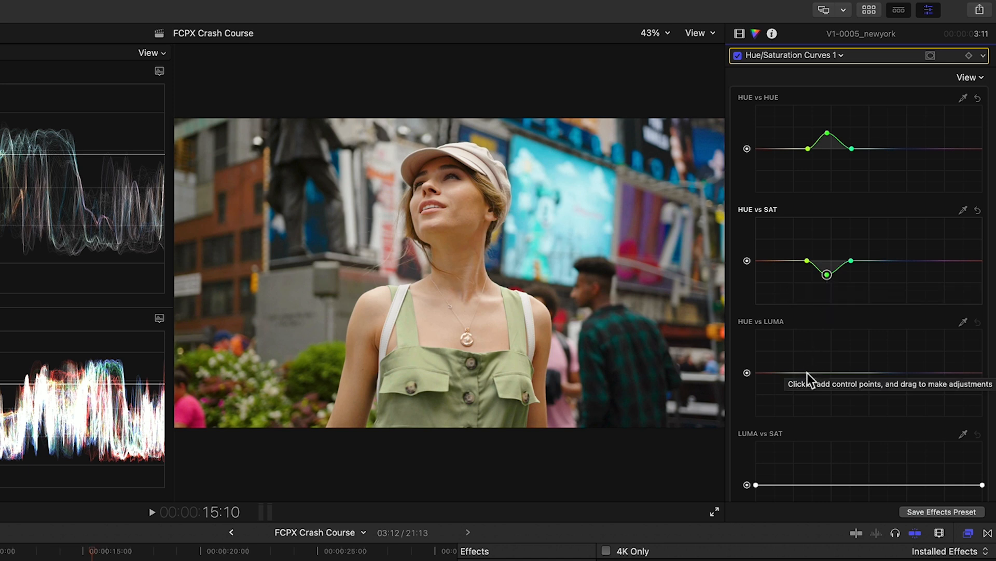
left_click(808, 372)
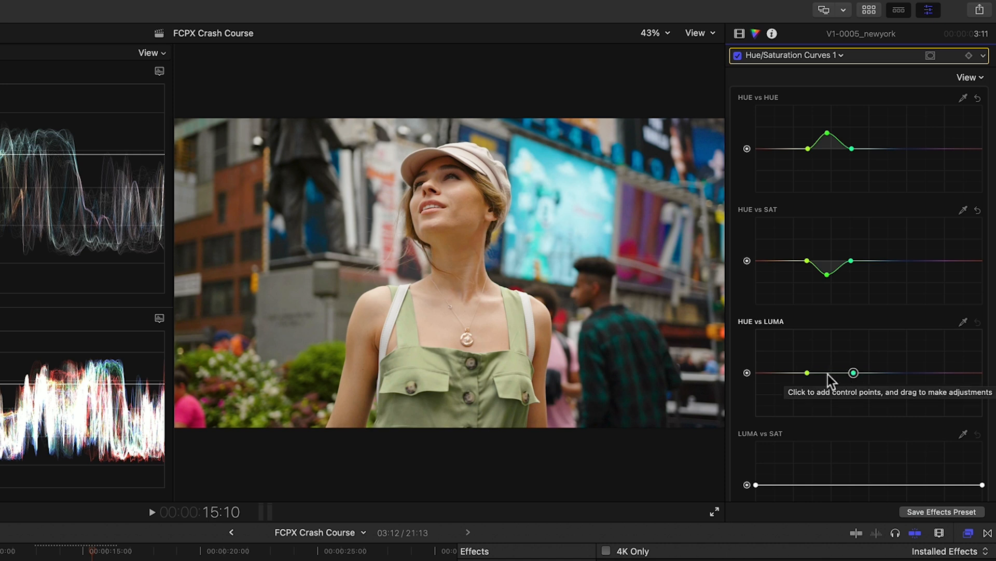
left_click(832, 372)
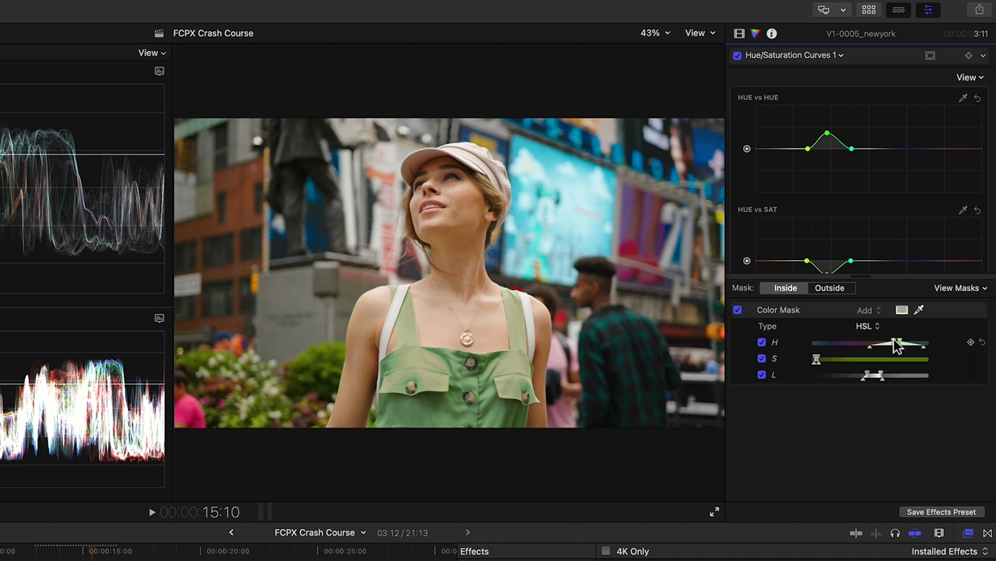
- Narrow the Color Mask's H range around the woman, then bring up actions for the selected clips
left_click_drag(880, 374, 851, 375)
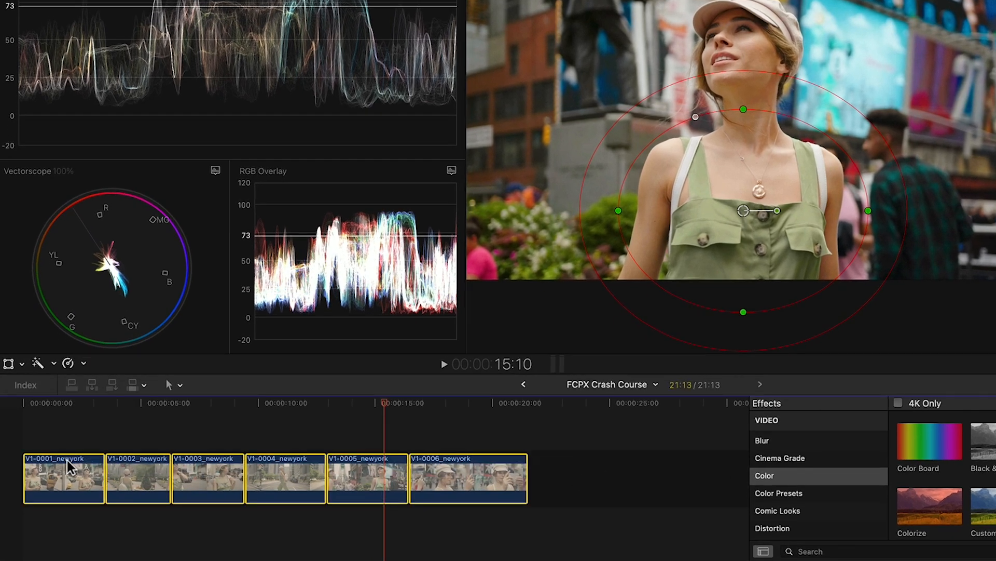
right_click(63, 477)
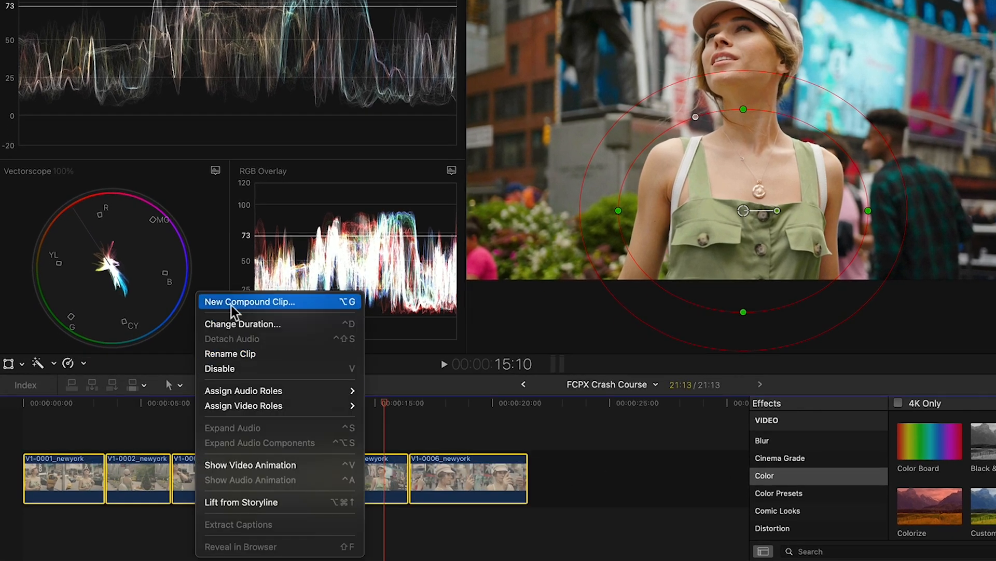
- Create compound clip 'The Aviator' from the selected clips and add a Color Wheels correction
left_click(249, 301)
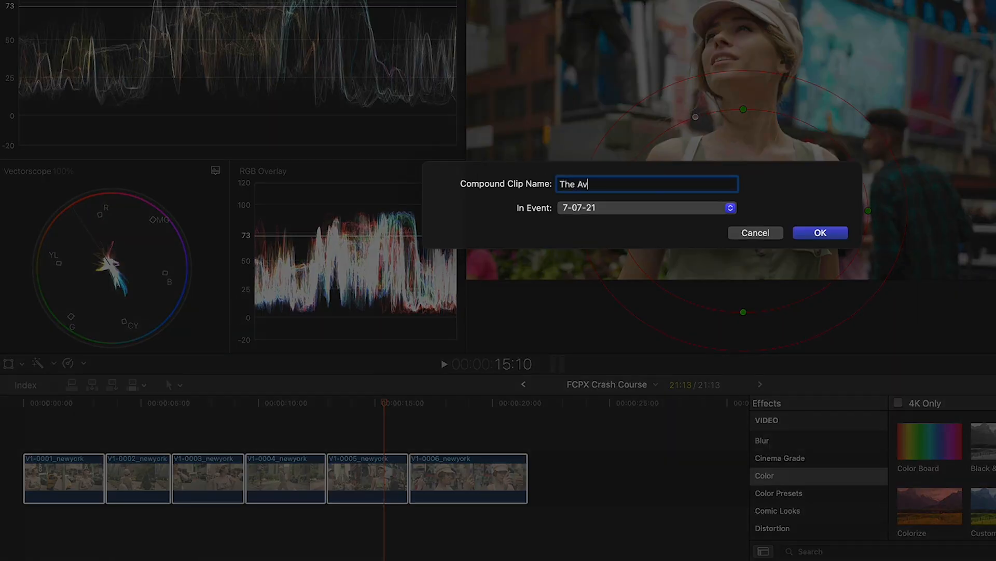
type("iator")
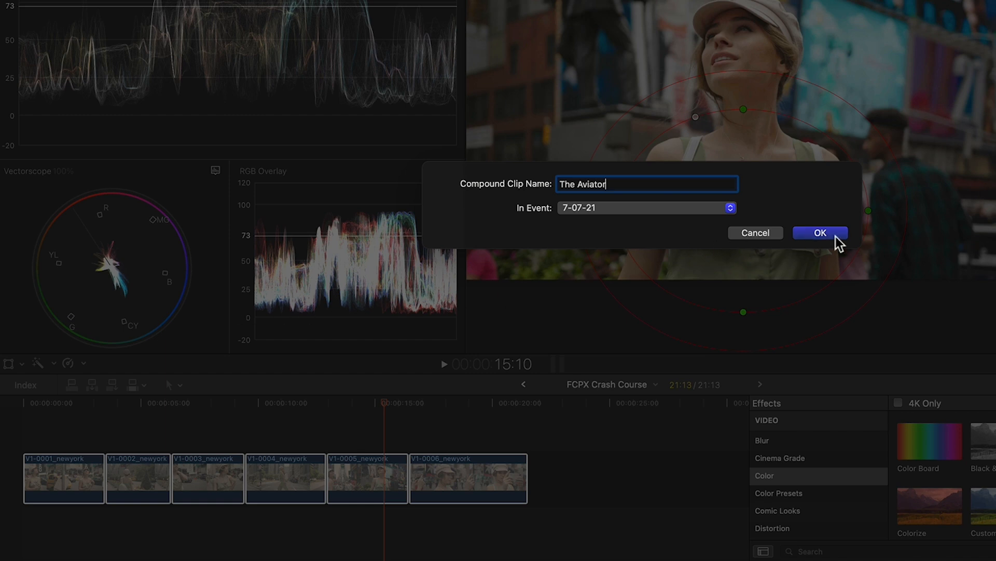
left_click(819, 233)
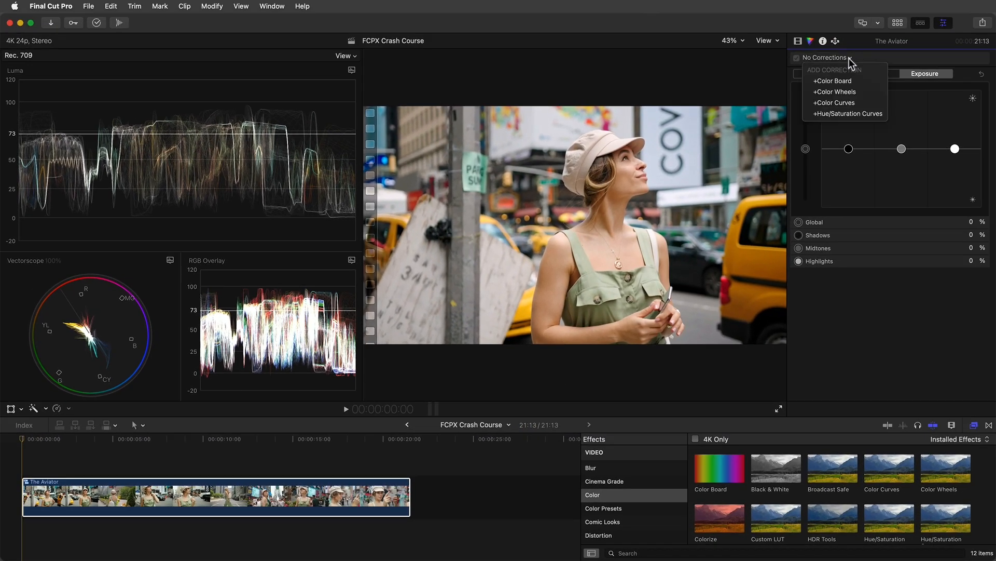
left_click(834, 91)
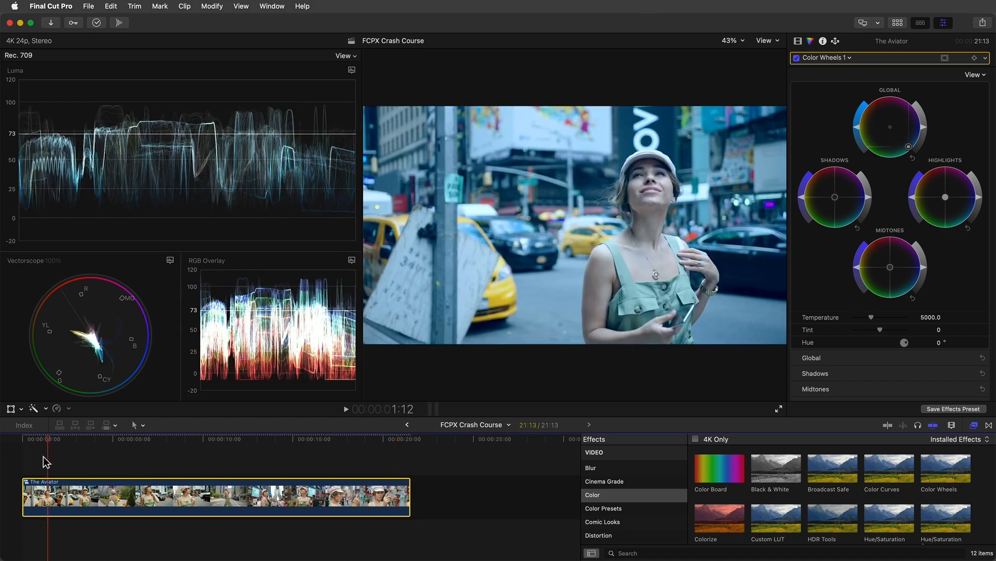
left_click(809, 41)
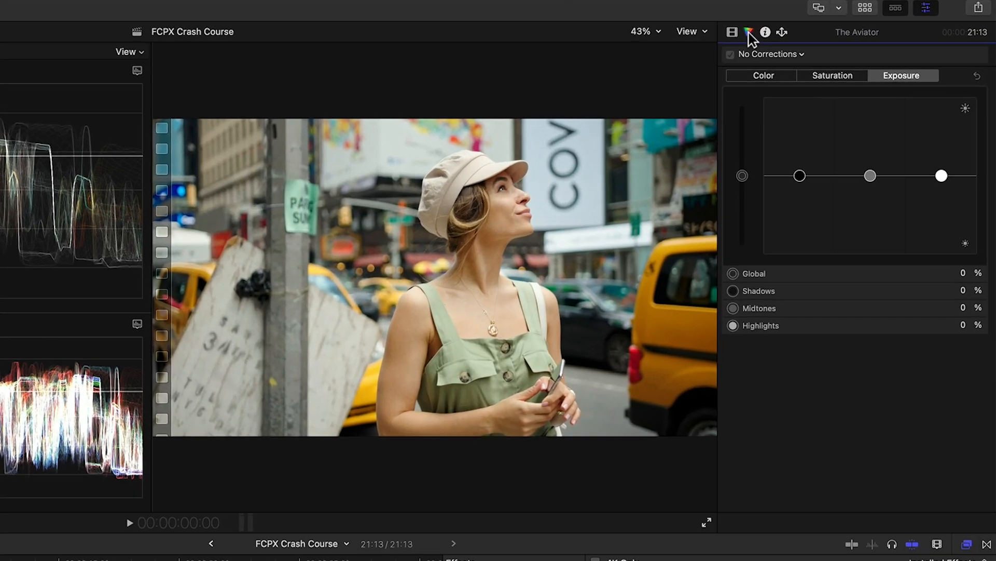
left_click(769, 54)
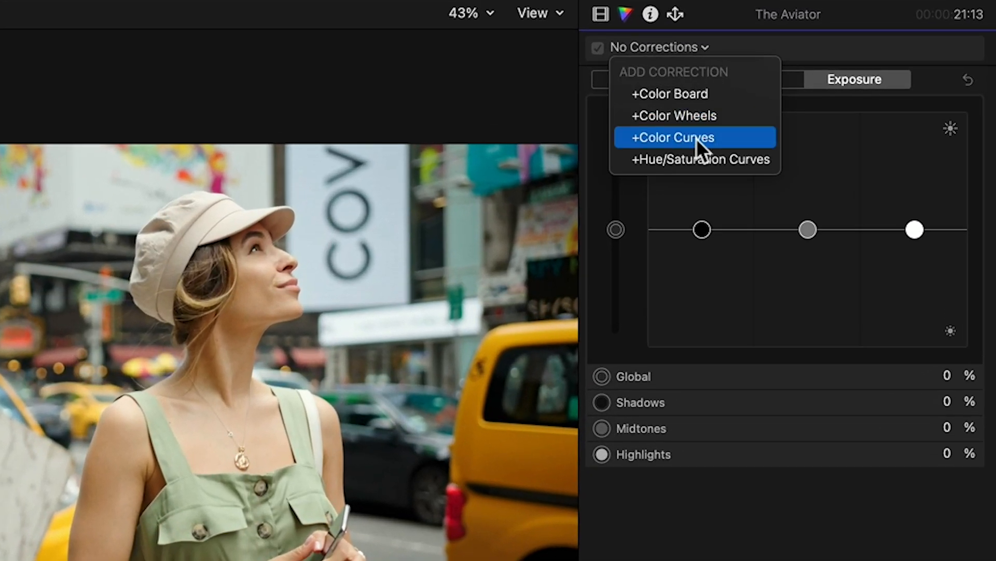
- Add Color Curves to The Aviator and pull the luma curve's lower point down for contrast
left_click(673, 137)
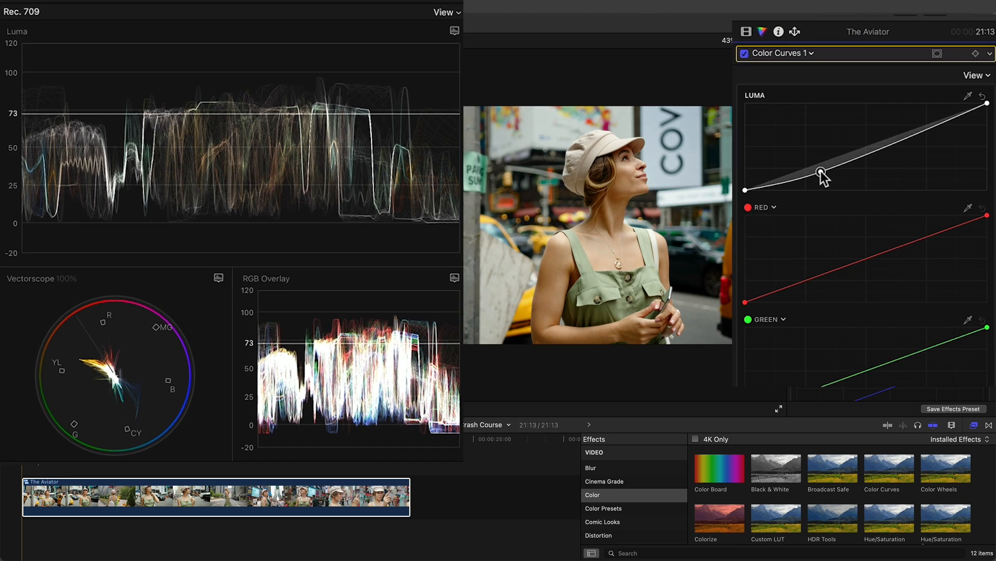
left_click_drag(823, 181, 826, 173)
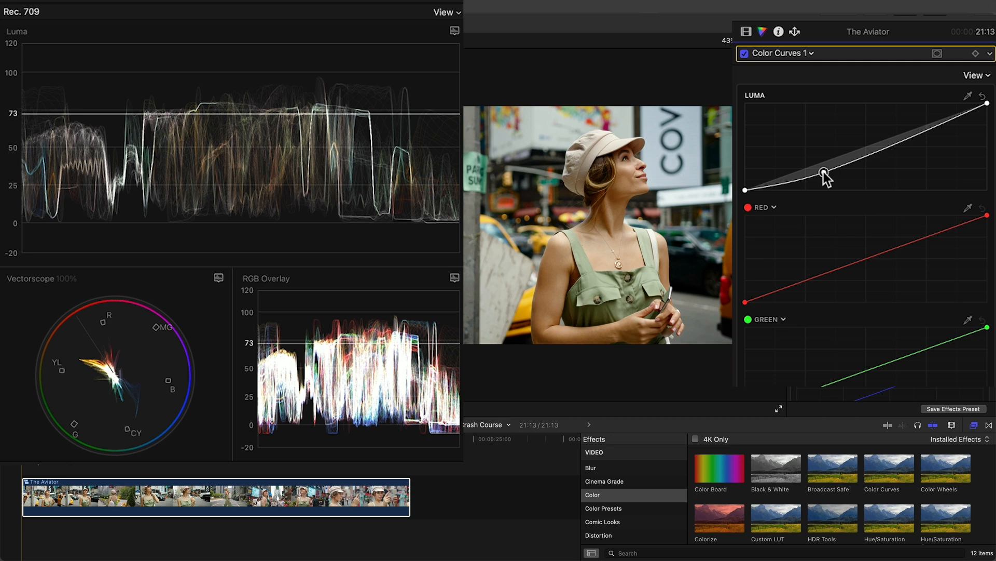
mouse_move(899, 152)
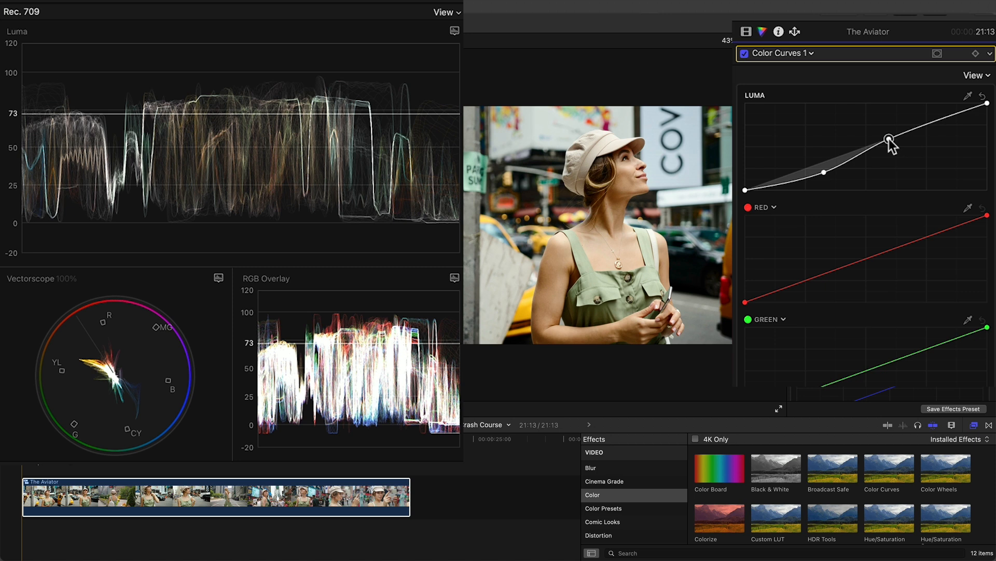
mouse_move(890, 139)
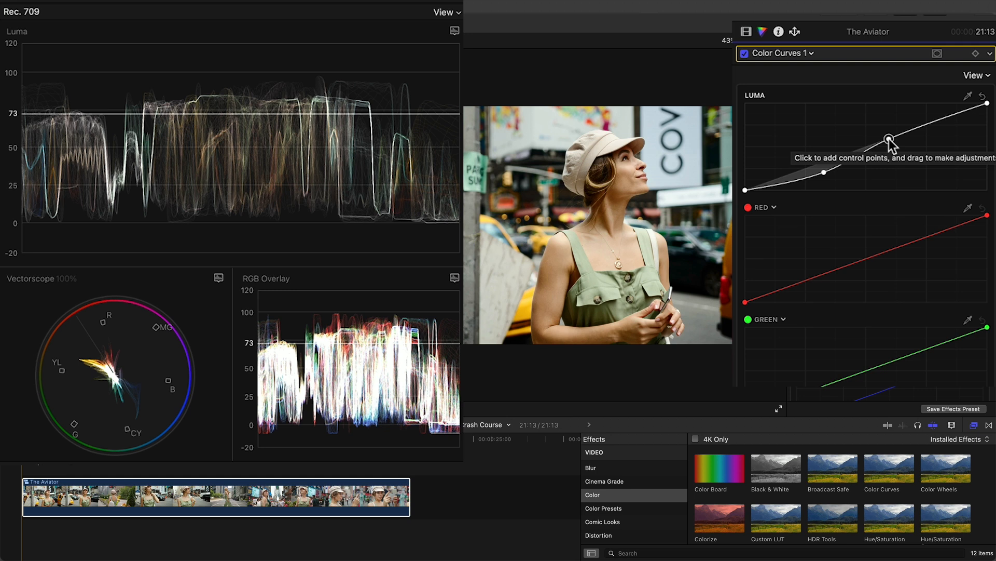
- Add Hue/Saturation Curves and shift the yellow taxi hues toward orange on HUE vs HUE
left_click(776, 53)
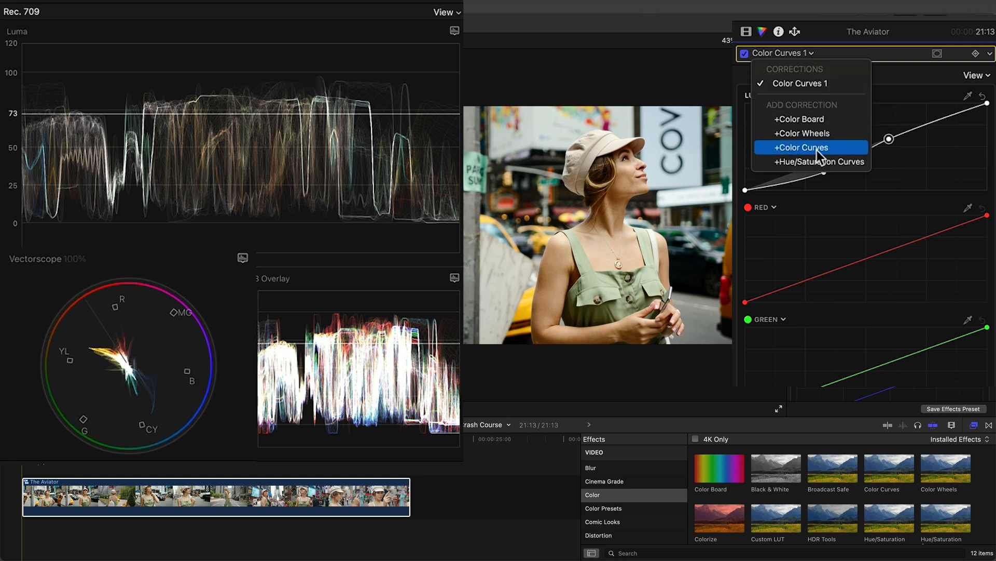
left_click(823, 162)
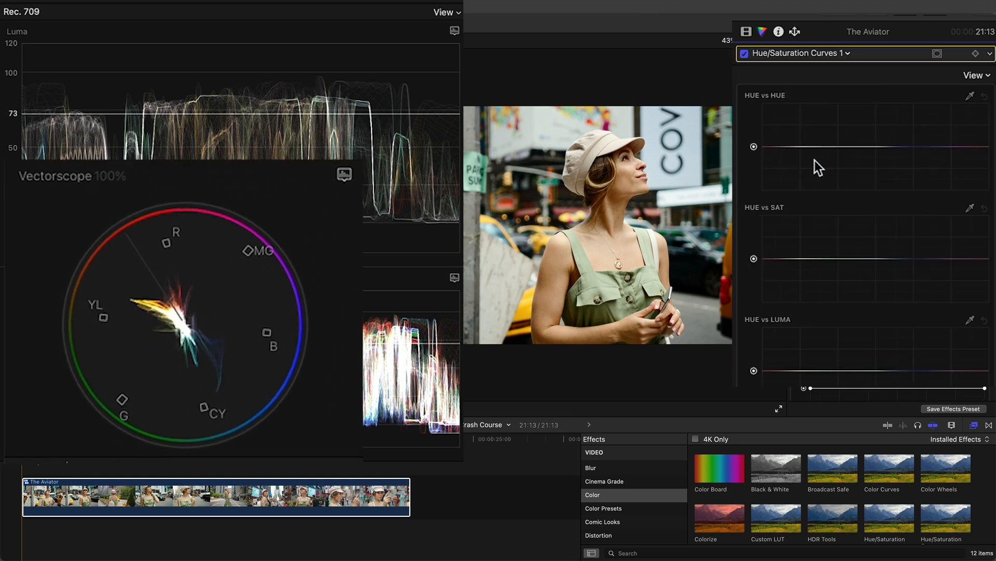
mouse_move(819, 167)
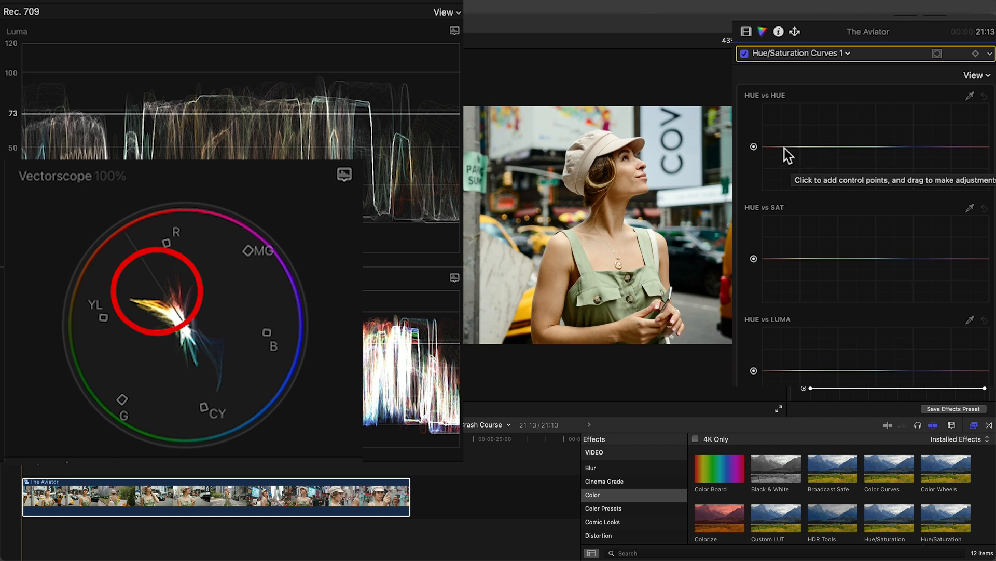
left_click(781, 147)
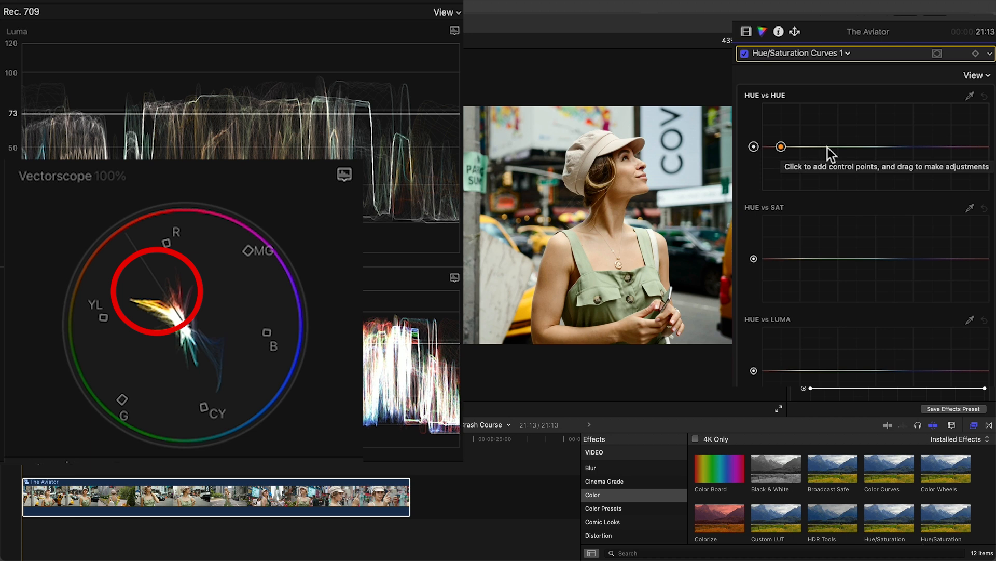
left_click(818, 146)
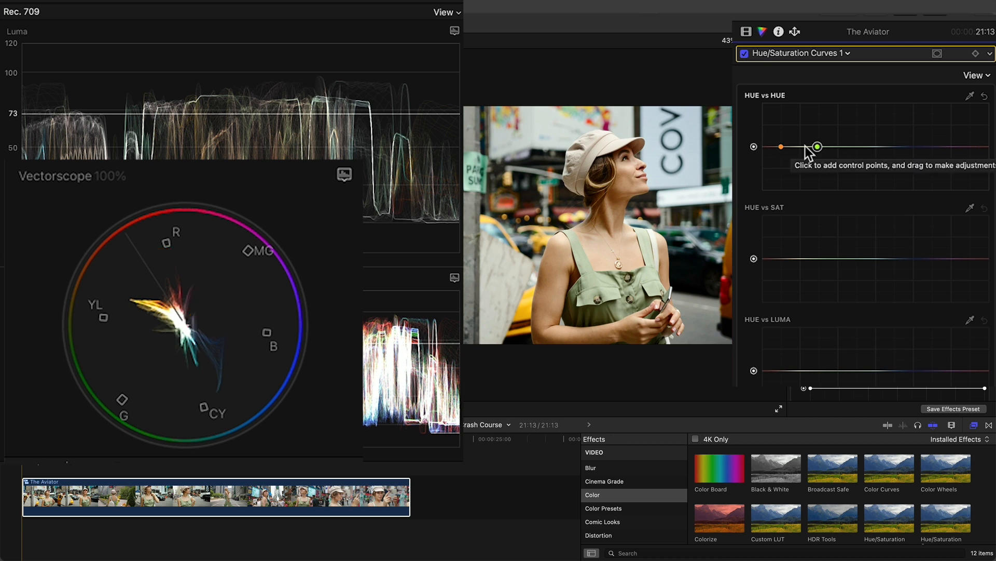
left_click_drag(818, 147, 791, 142)
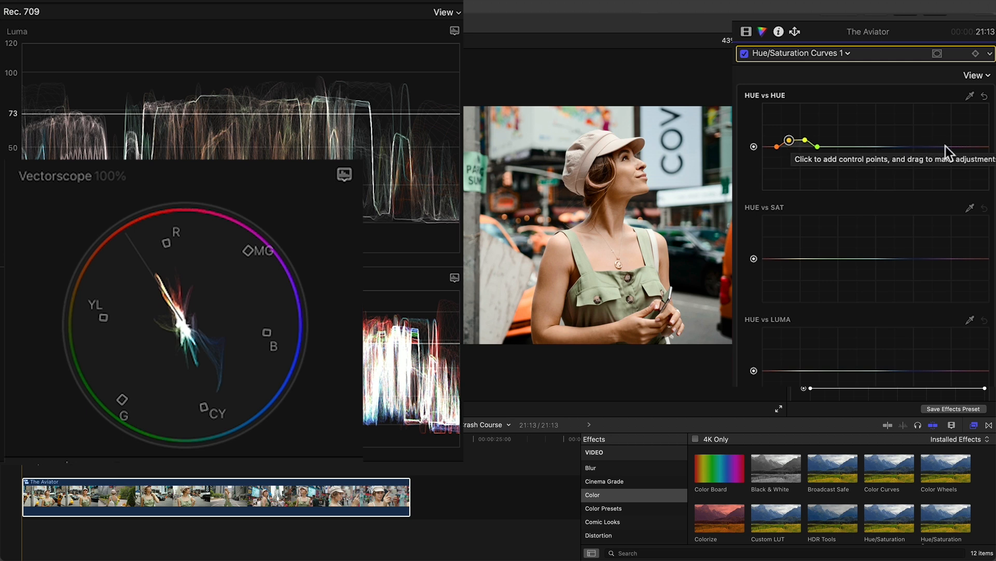
- Add further hue-vs-hue points and bend the blue and cyan-green ranges
left_click(952, 146)
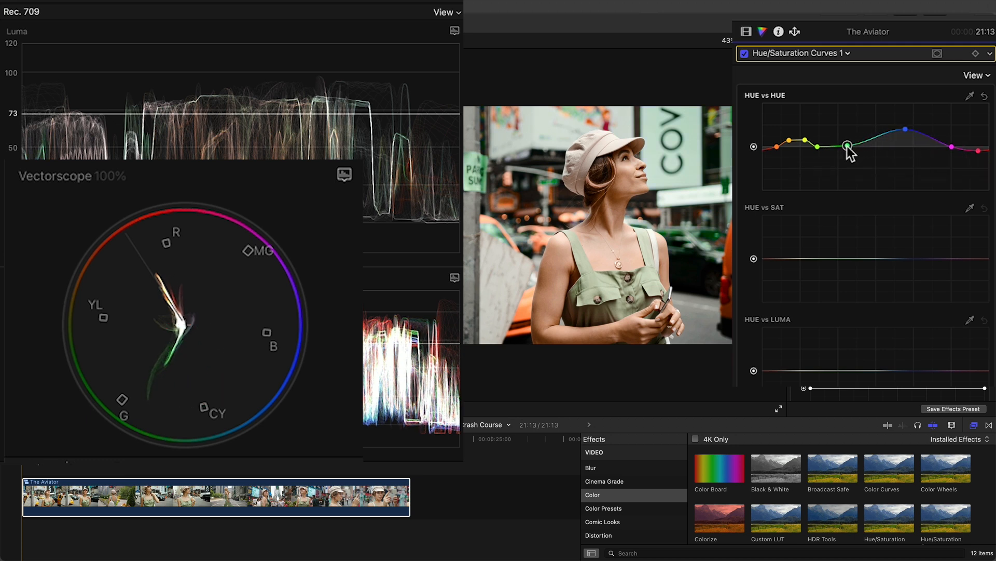
left_click_drag(848, 148, 875, 138)
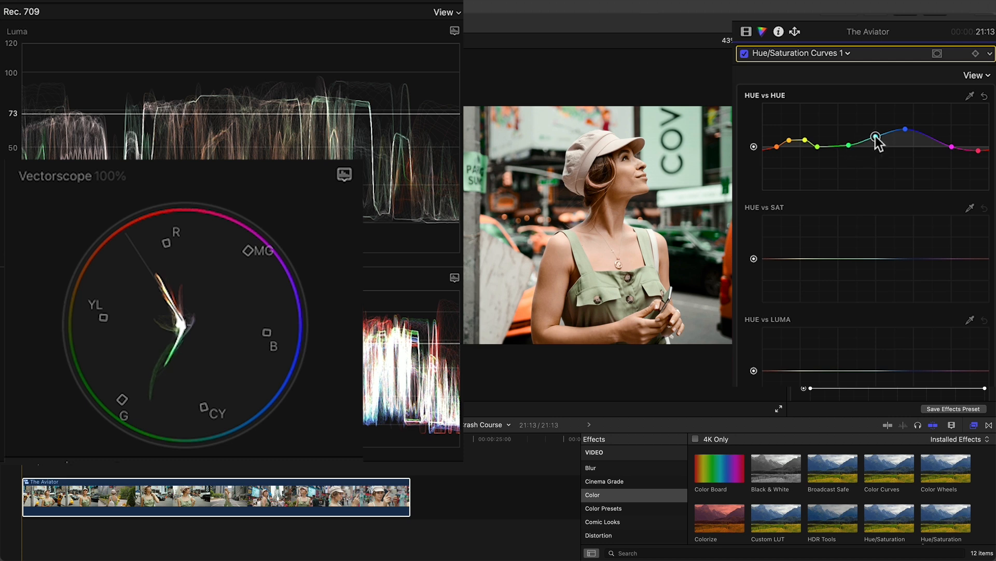
left_click_drag(876, 138, 876, 143)
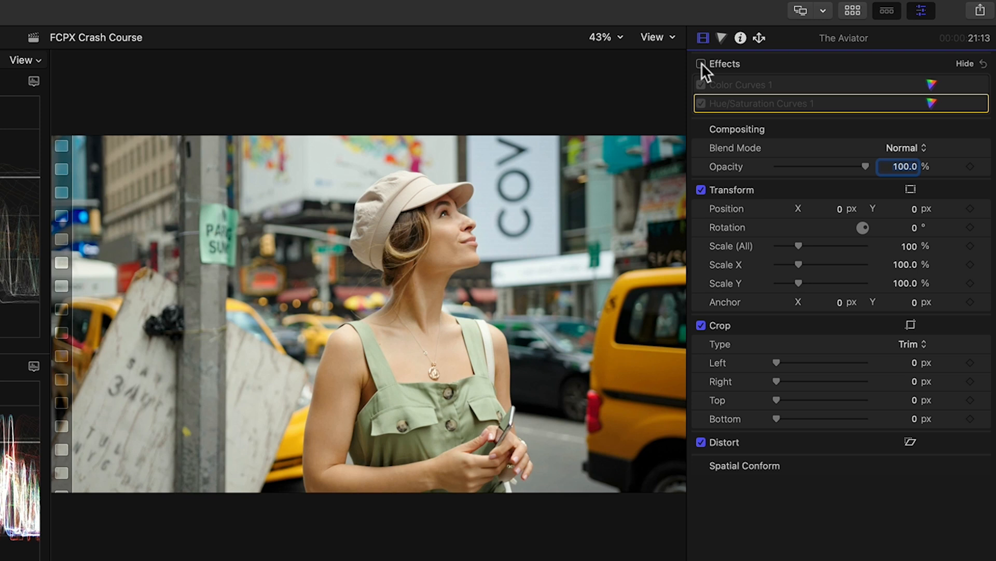
- Turn The Aviator's effects back on so the orange-taxi grade shows again
left_click(700, 63)
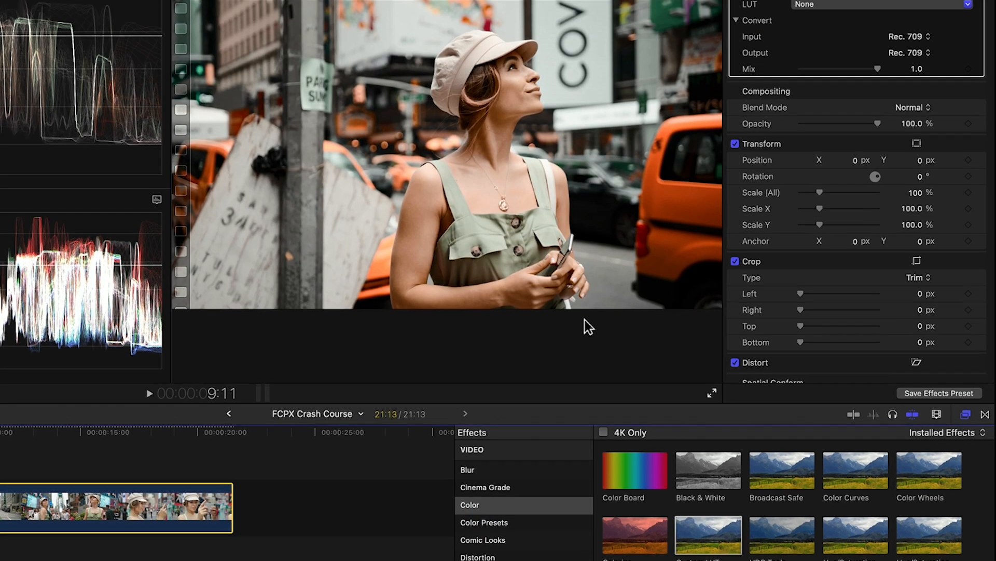
- Choose the 3Strip LUT in Custom LUT and lower its Mix to about 0.75
left_click(966, 124)
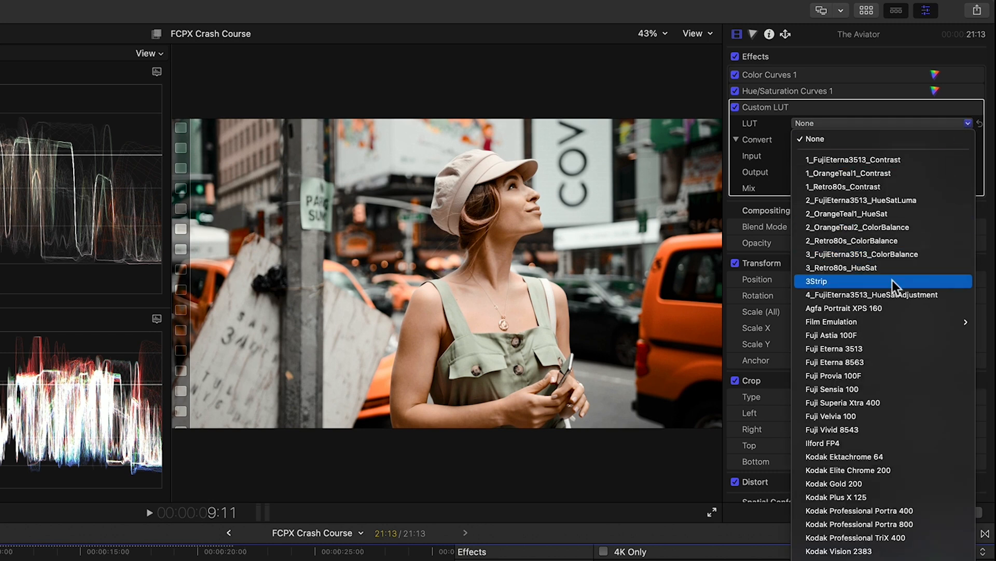
left_click(817, 282)
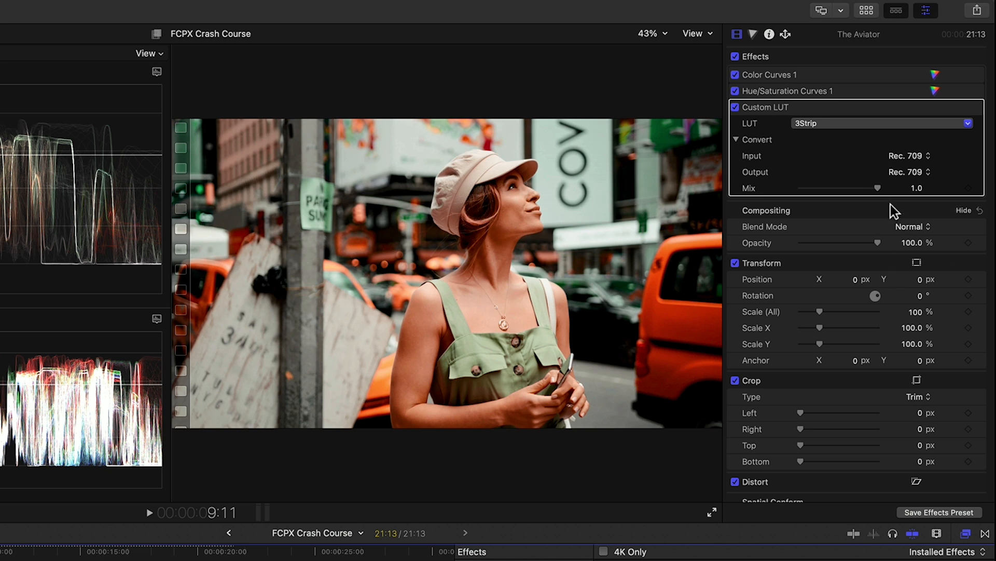
left_click_drag(894, 187, 862, 188)
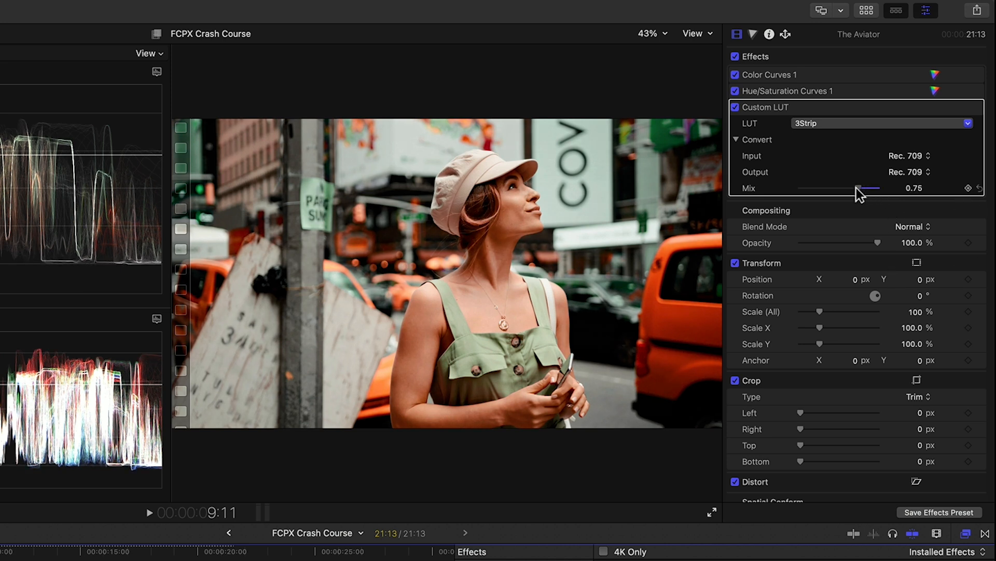
left_click_drag(859, 188, 850, 188)
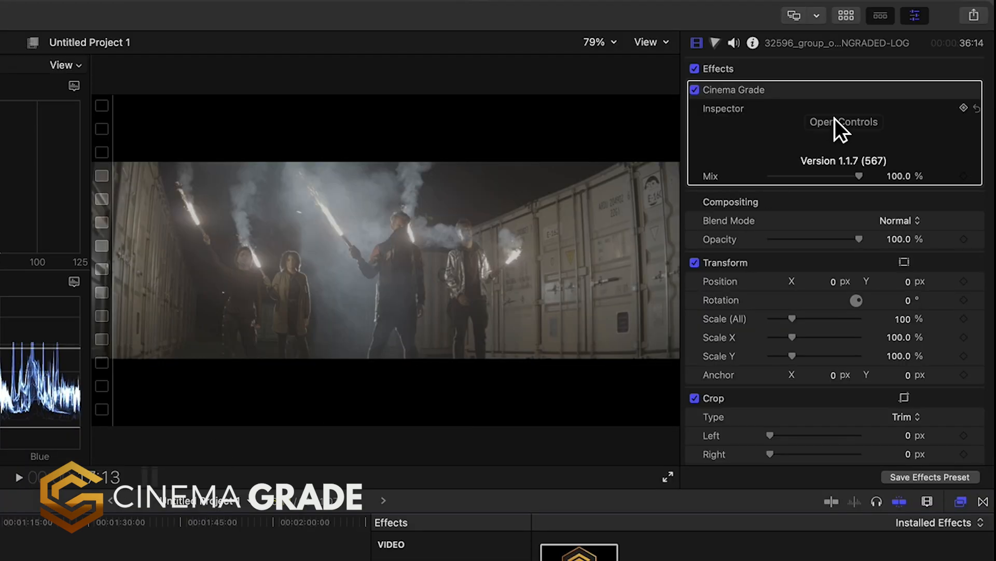
- Launch Cinema Grade's full-screen grading workspace from the effect's Open Controls
left_click(843, 122)
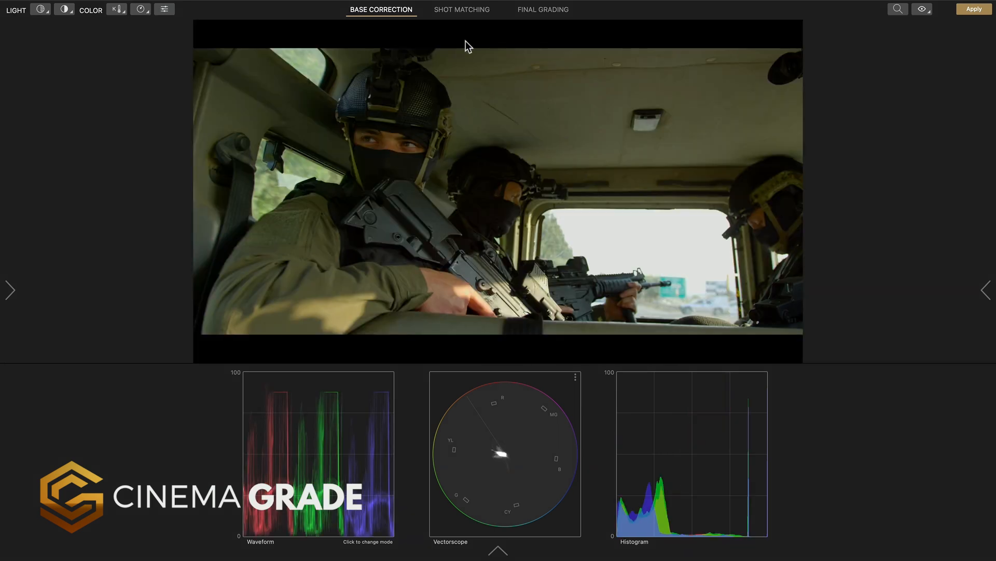
- In Shot Matching, match the grouped armoured-vehicle shots and apply the hero correction to the group
left_click(461, 10)
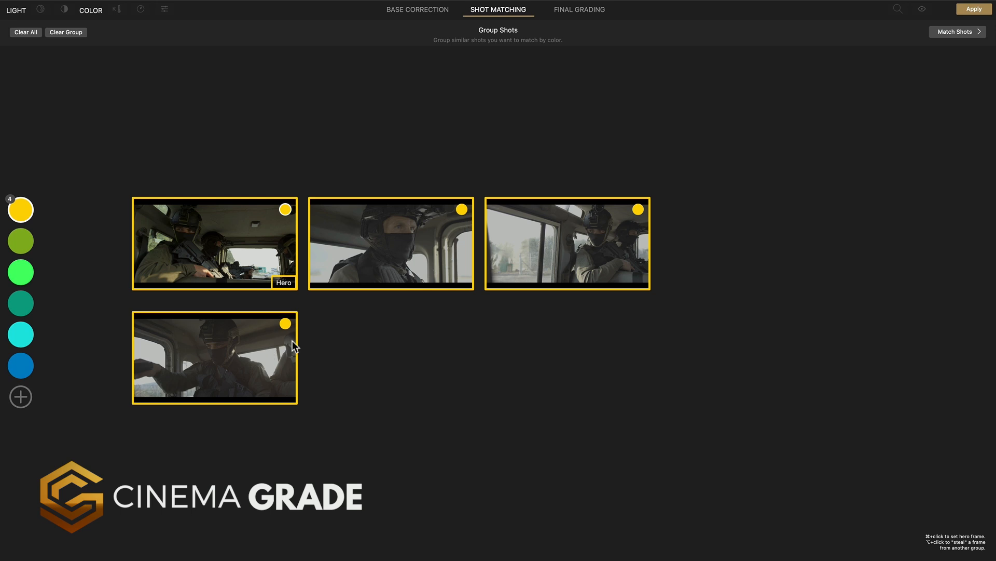
left_click(956, 32)
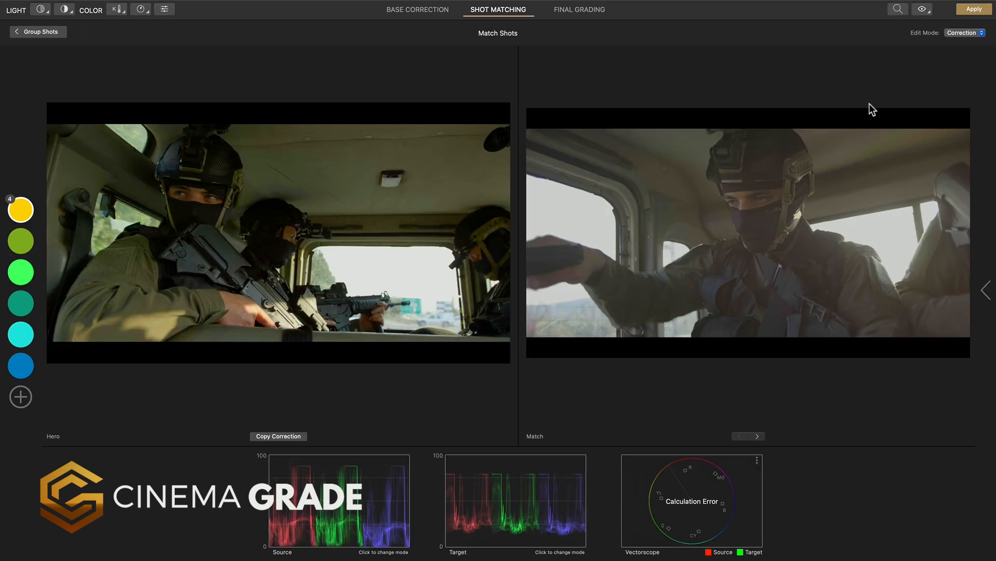
left_click(278, 436)
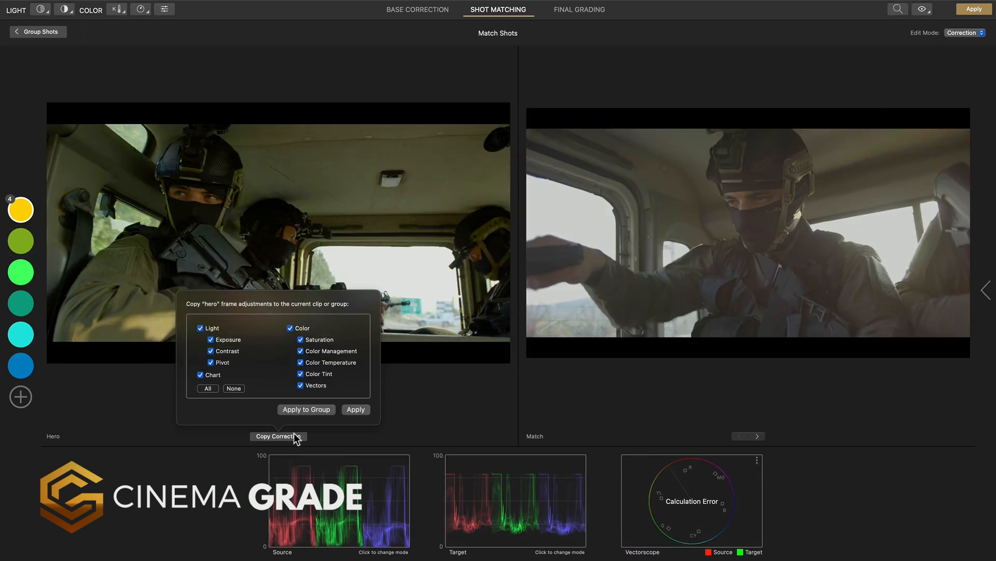
left_click(306, 409)
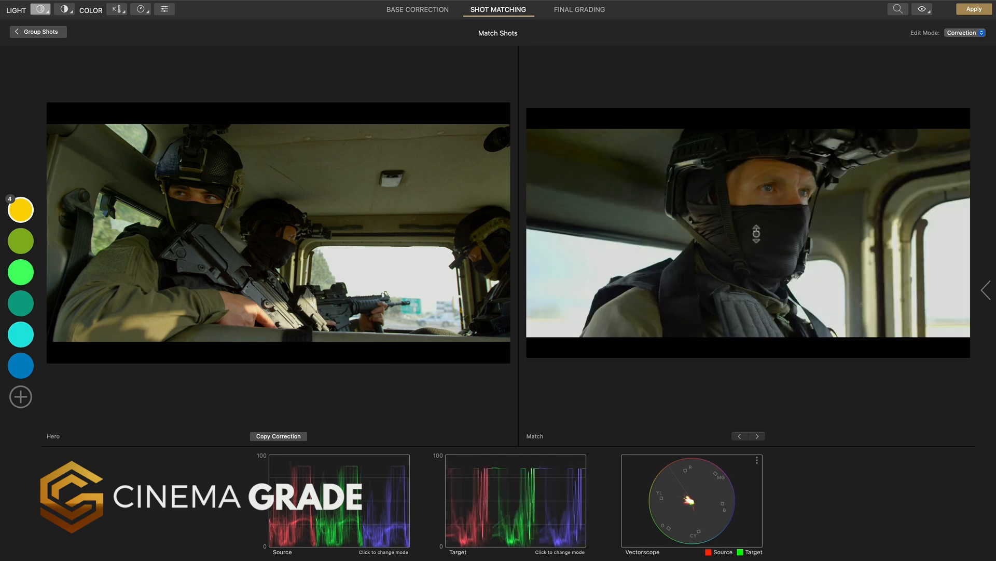
- In Final Grading, browse Look Selection > LUTs and preview the Drive look on the gym clip
left_click(578, 10)
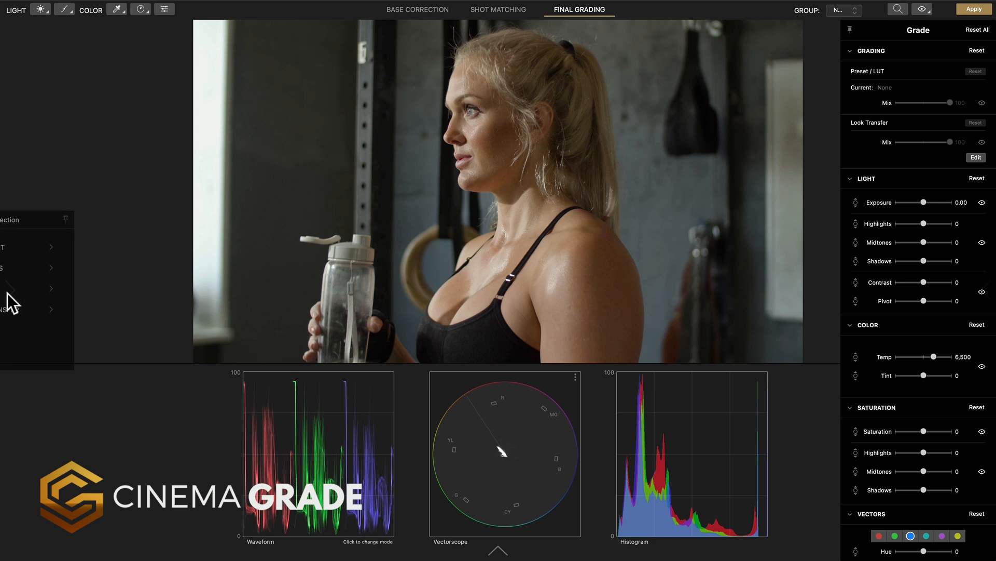
left_click(73, 288)
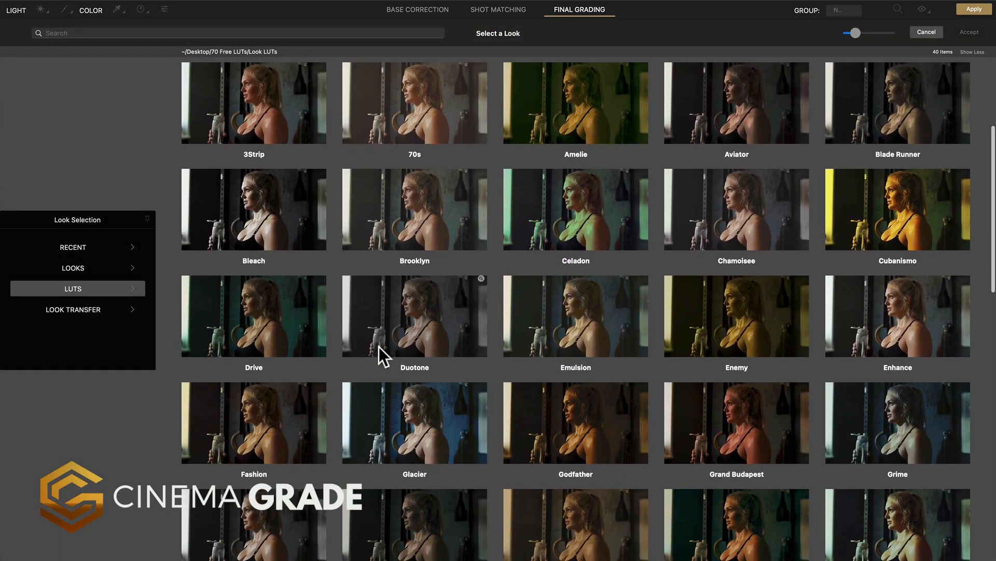
left_click(254, 315)
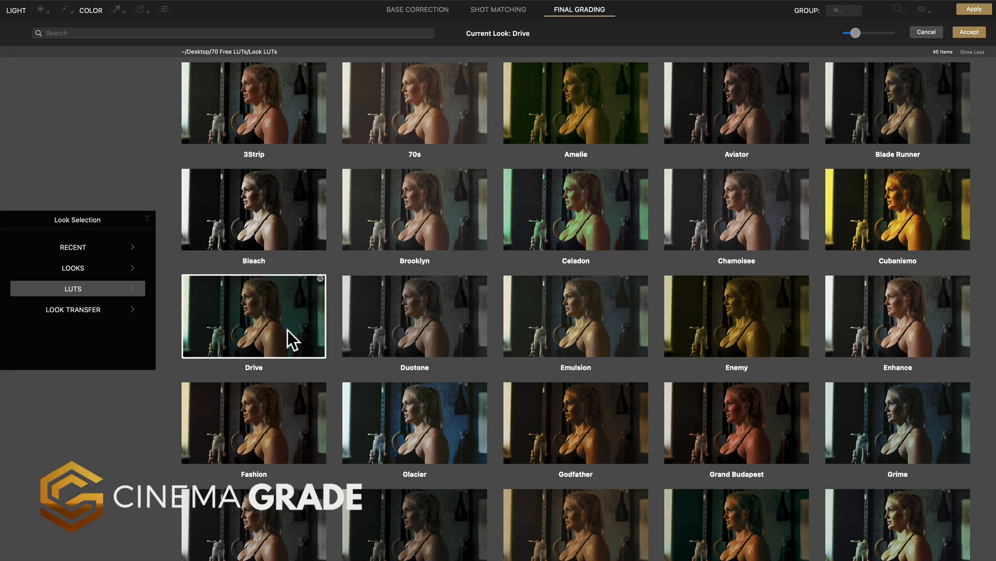